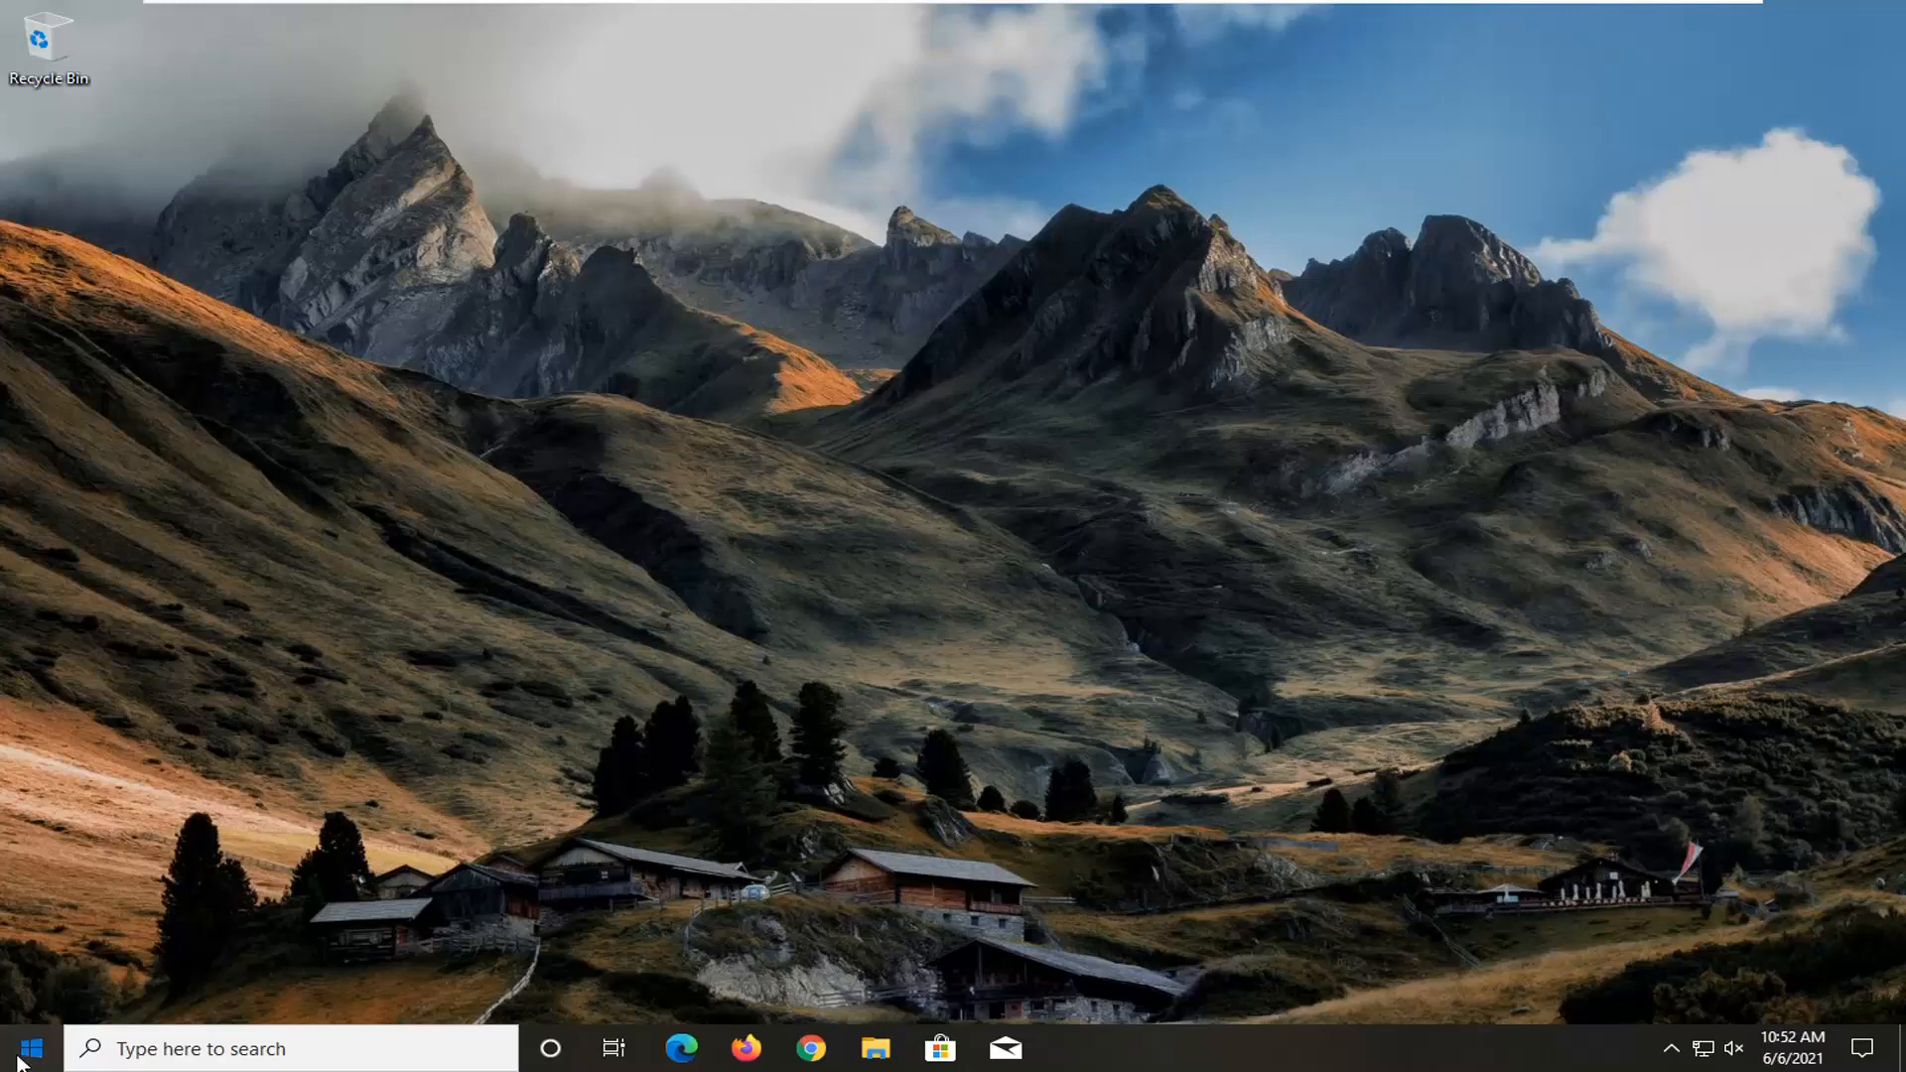
Search 'group p' from the taskbar and launch Edit group policy.
type("group p")
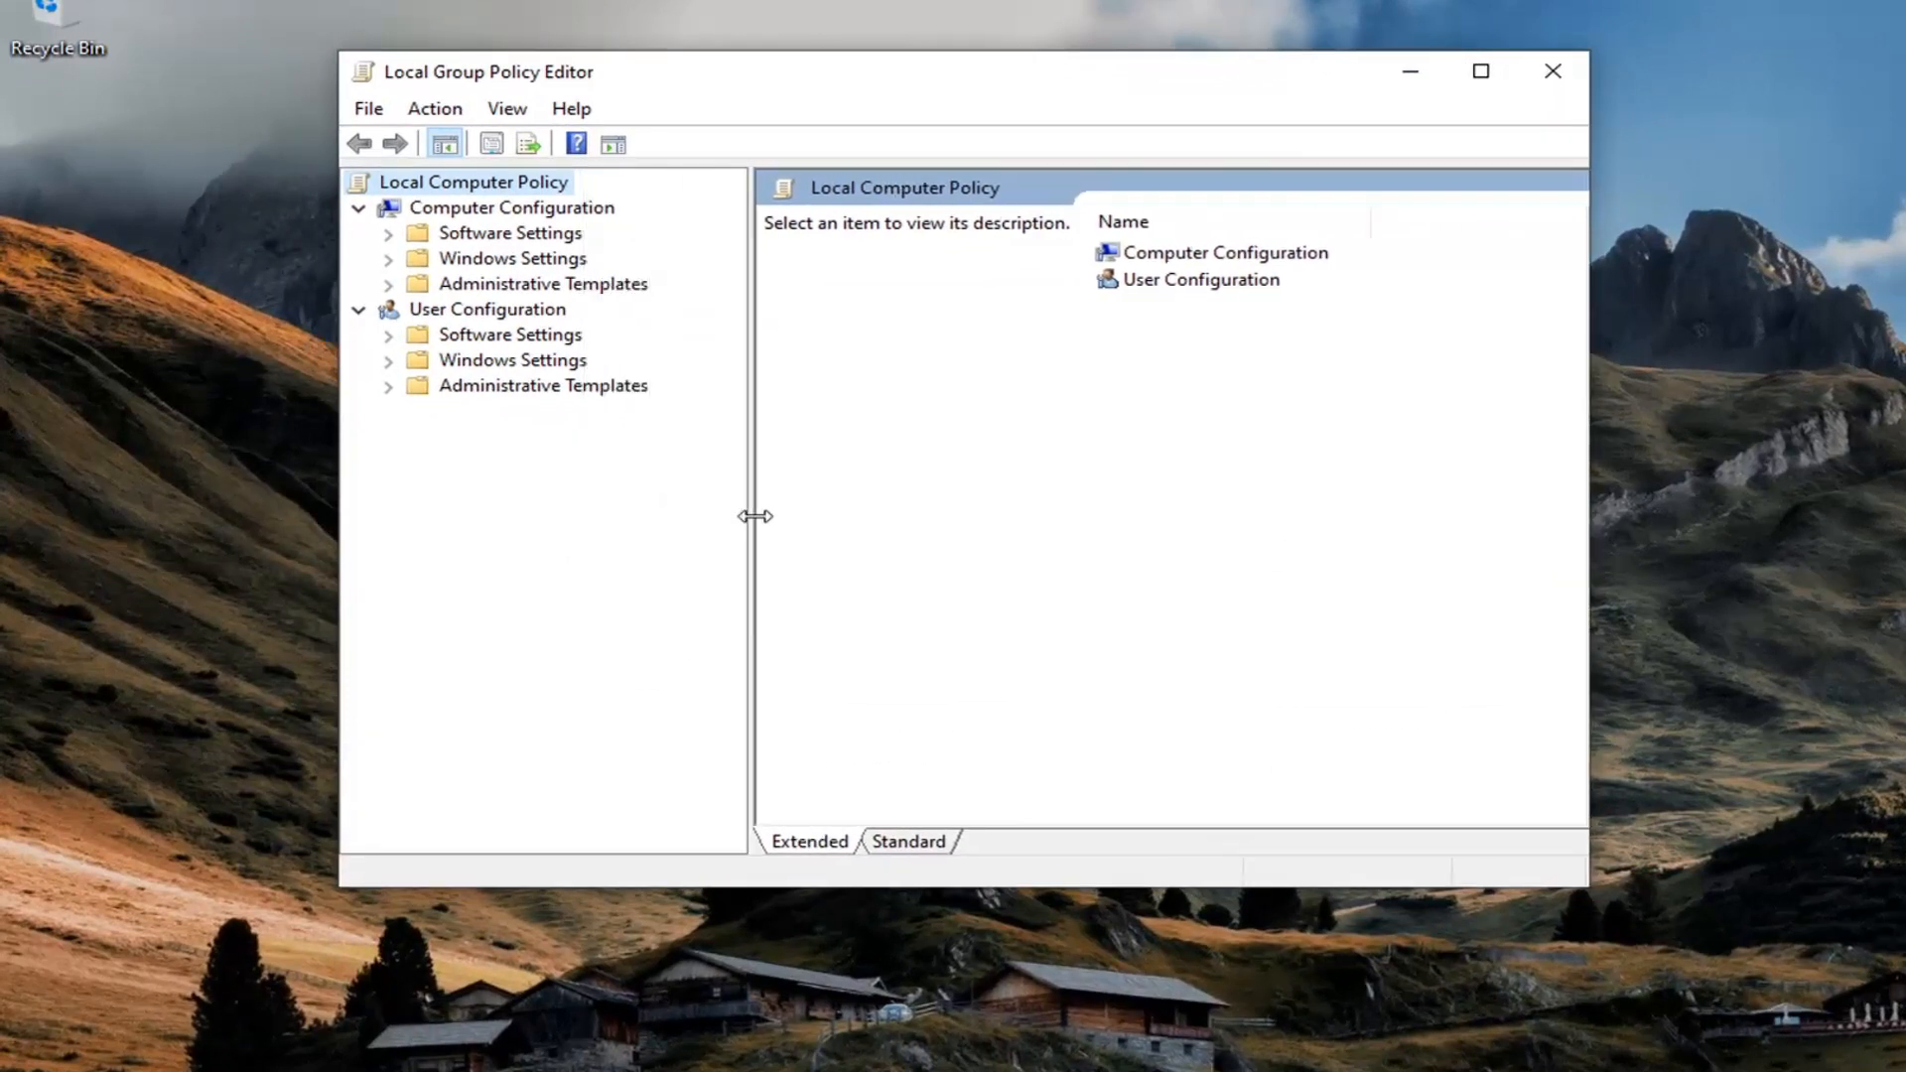
Navigate to User Rights Assignment and open the Allow log on locally properties.
left_click(511, 208)
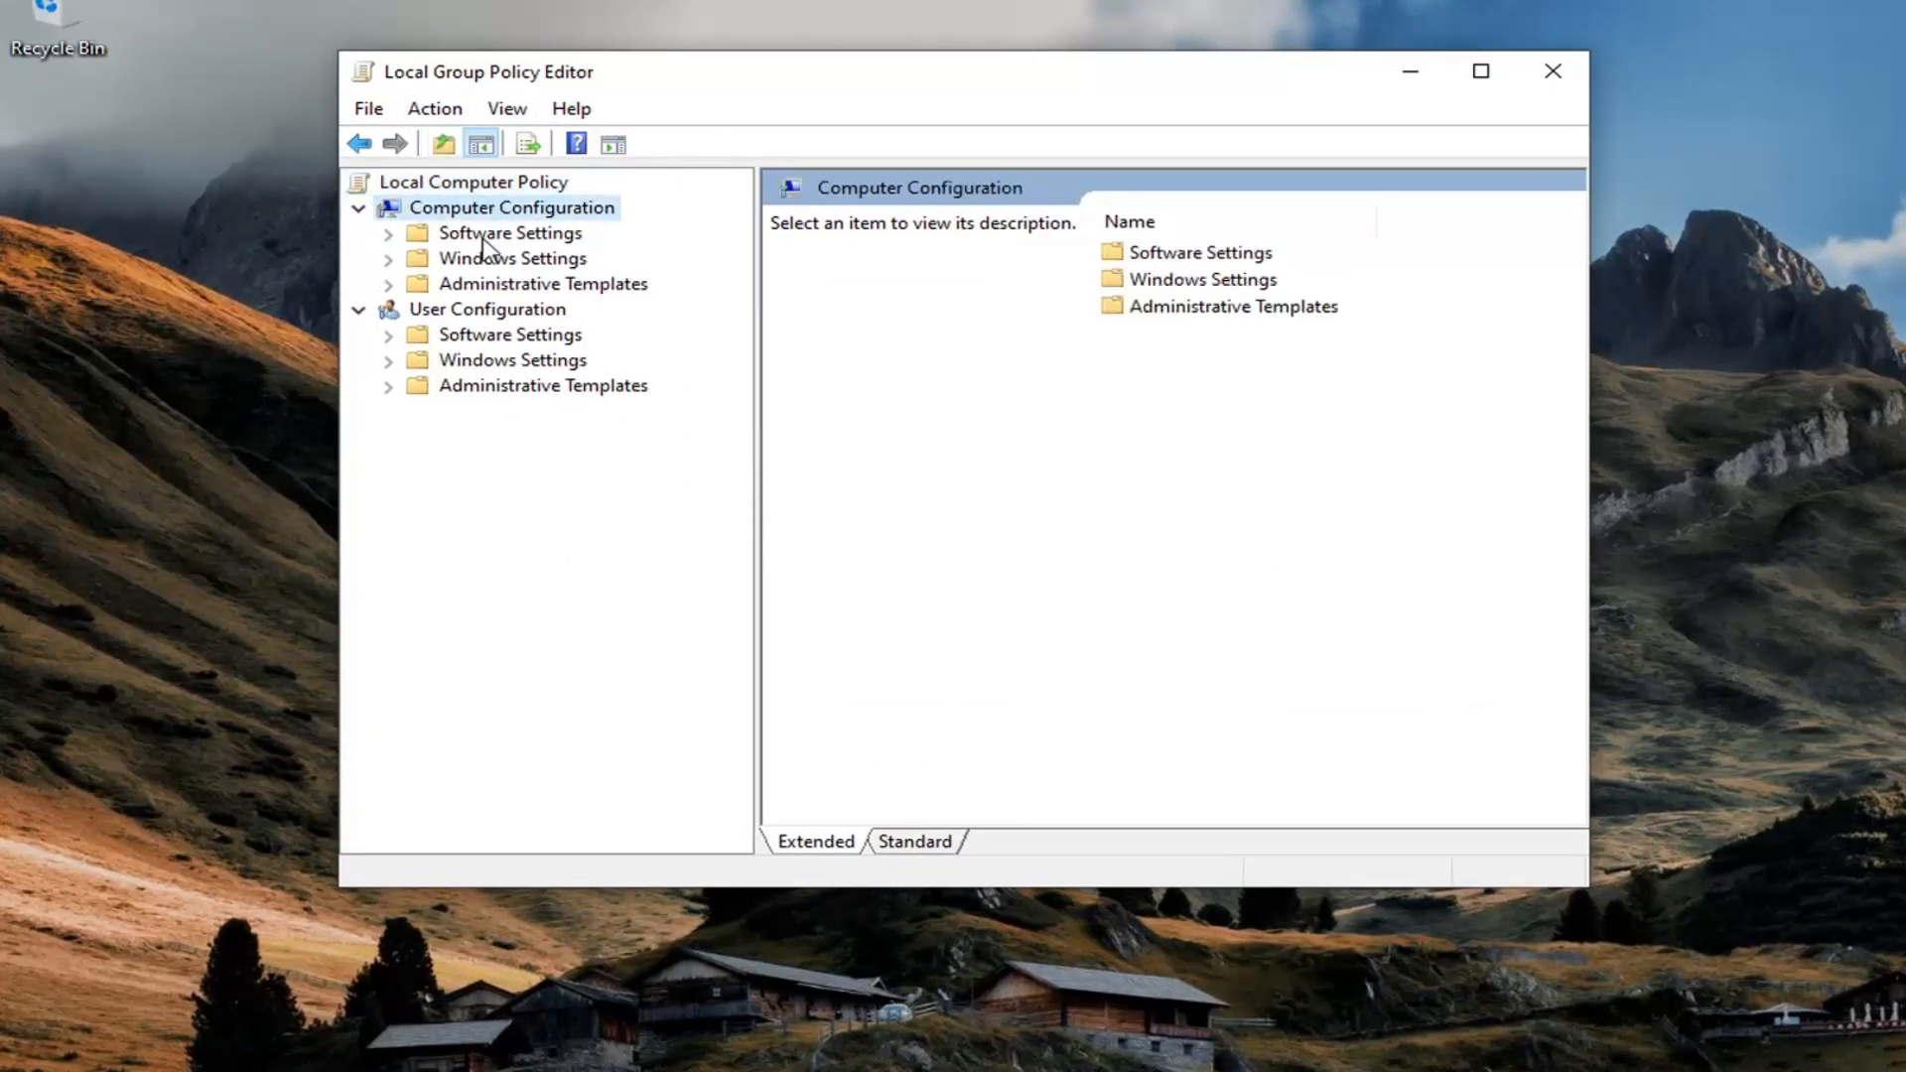
left_click(512, 258)
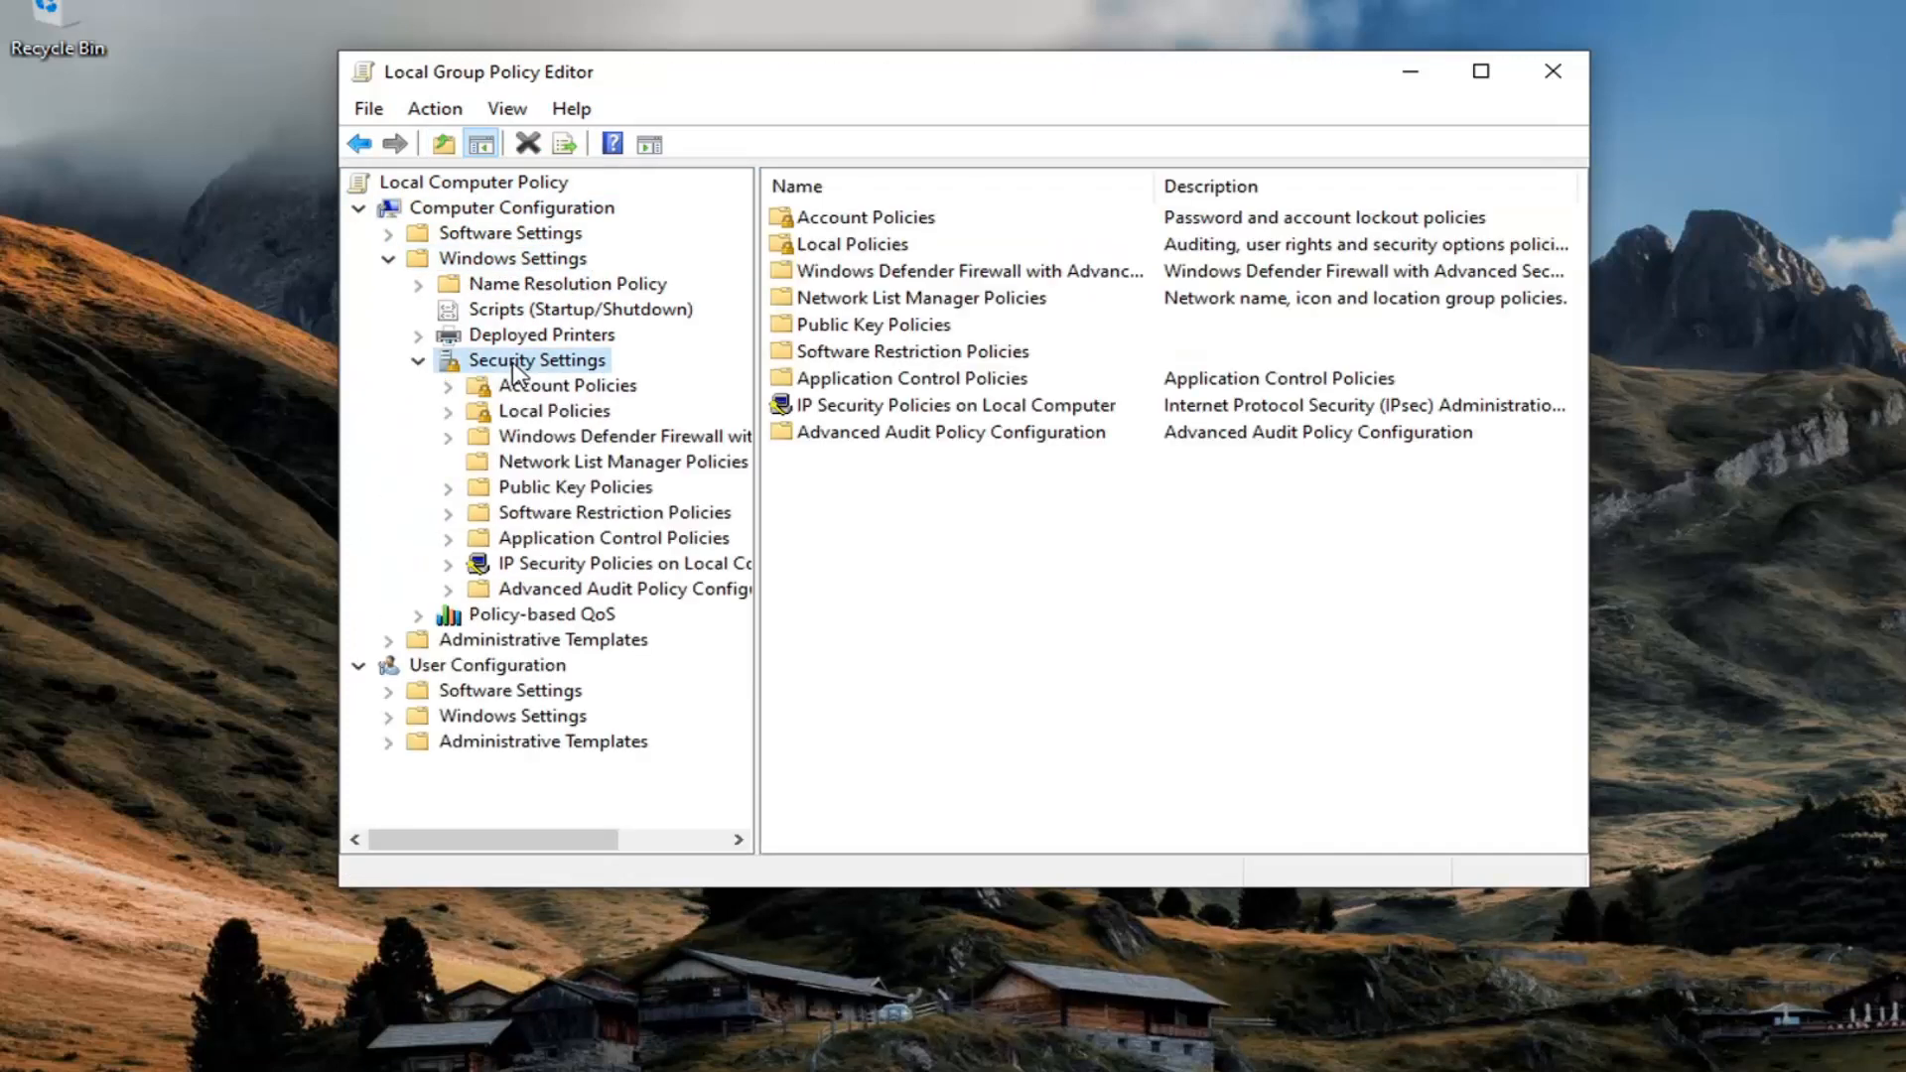
mouse_move(525, 419)
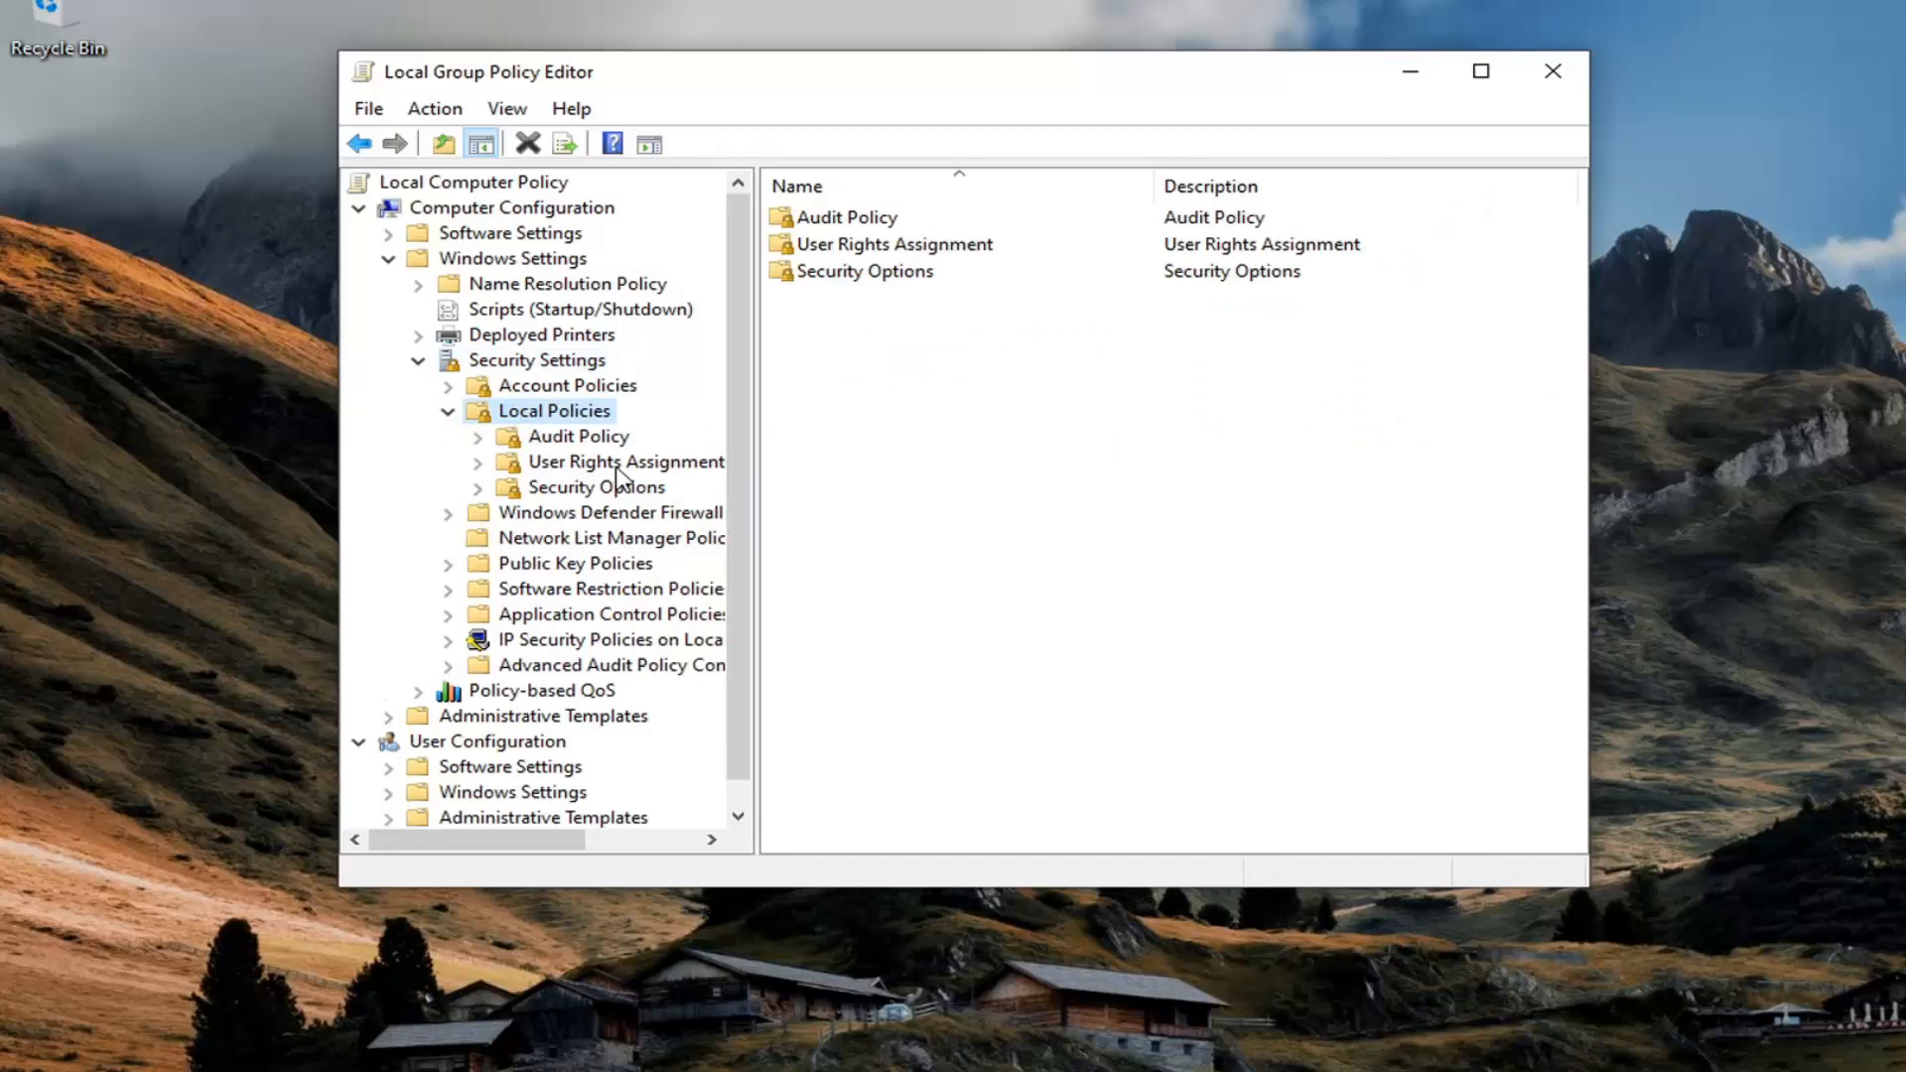
left_click(626, 461)
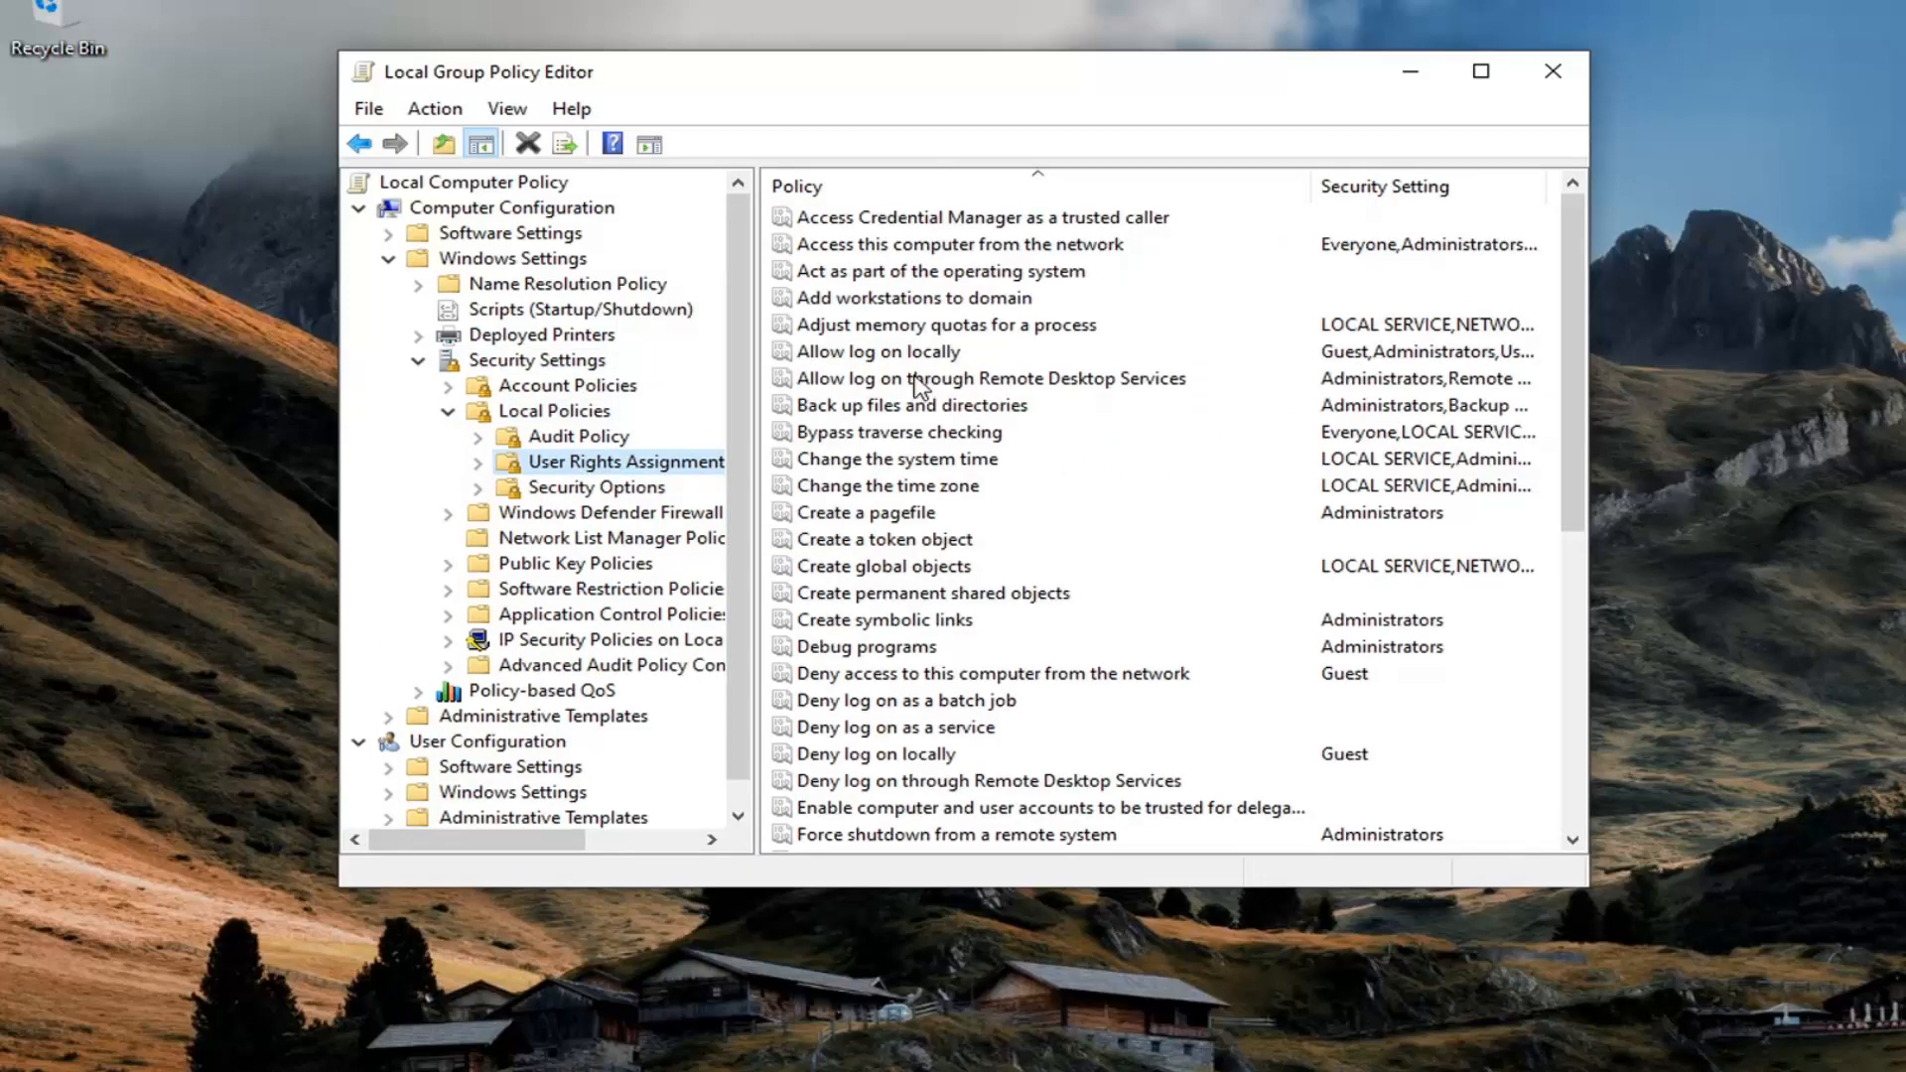
mouse_move(872, 359)
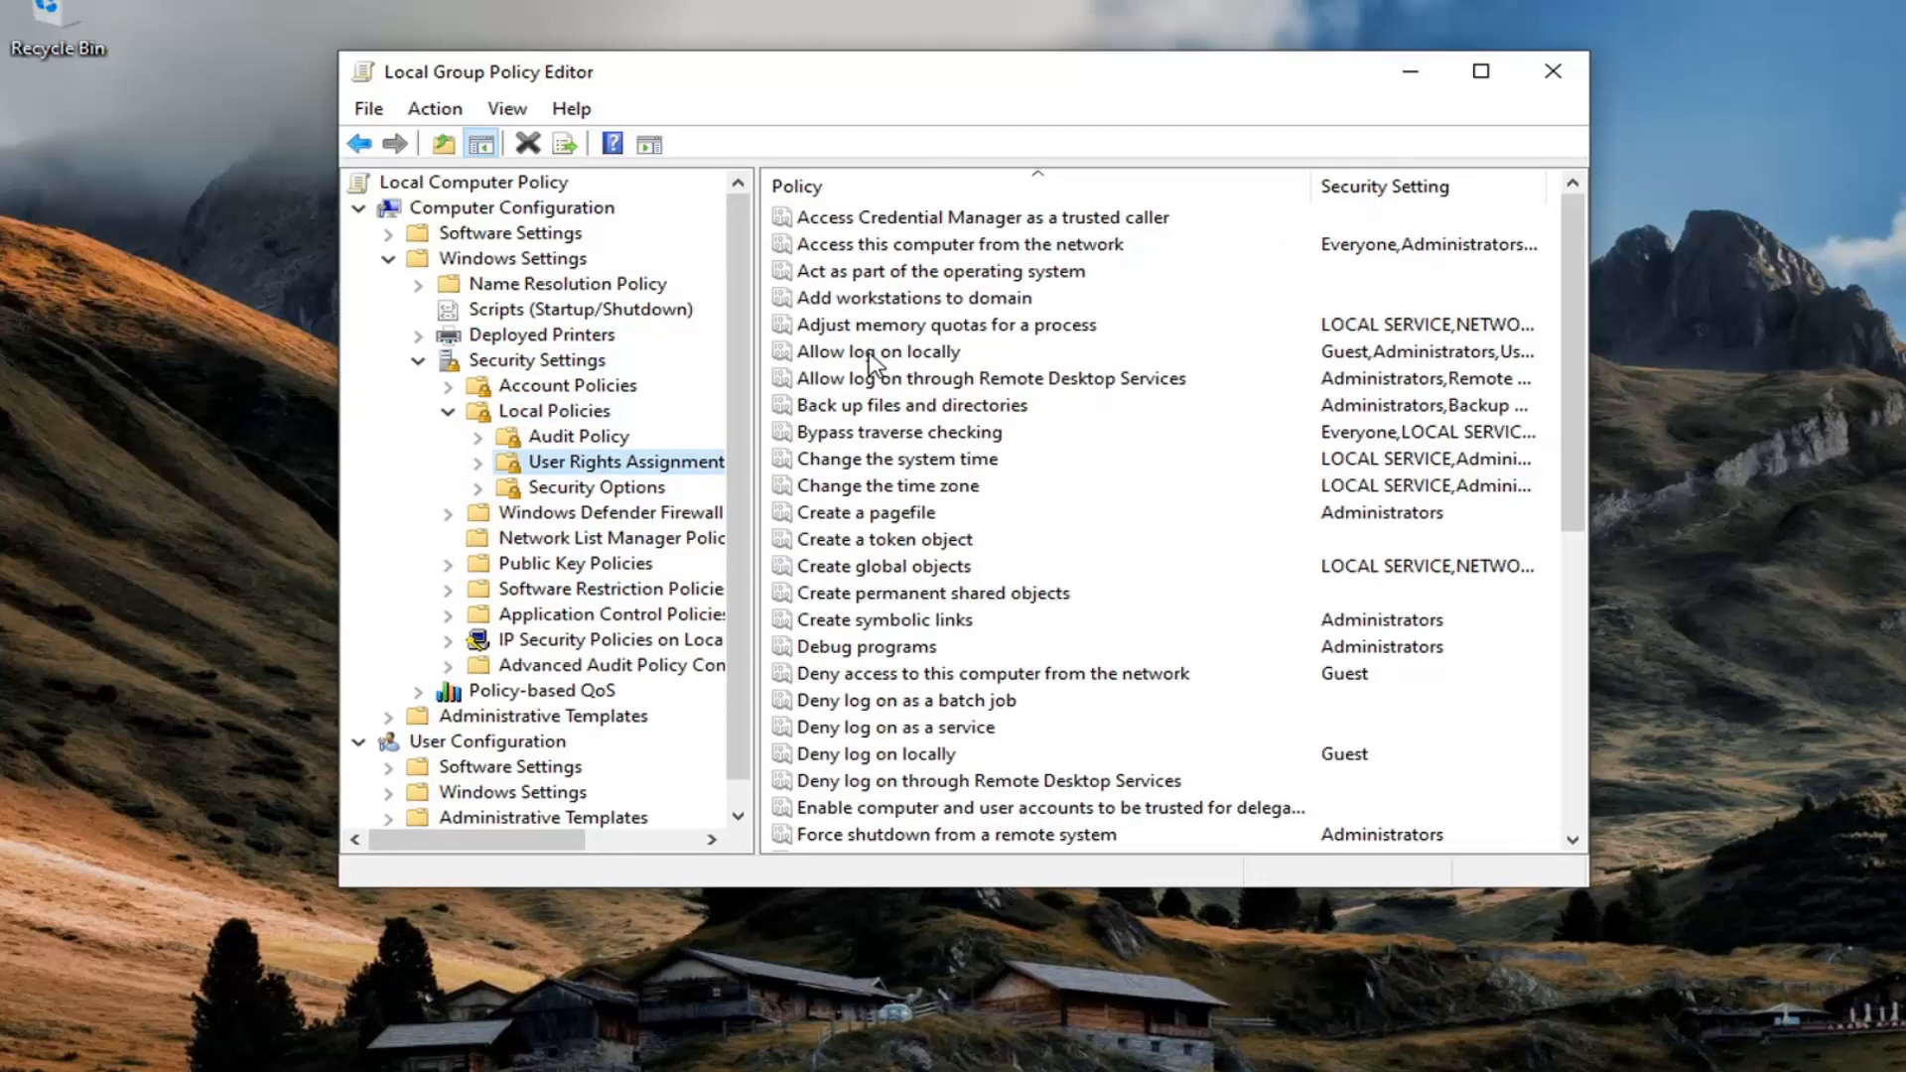
double_click(878, 352)
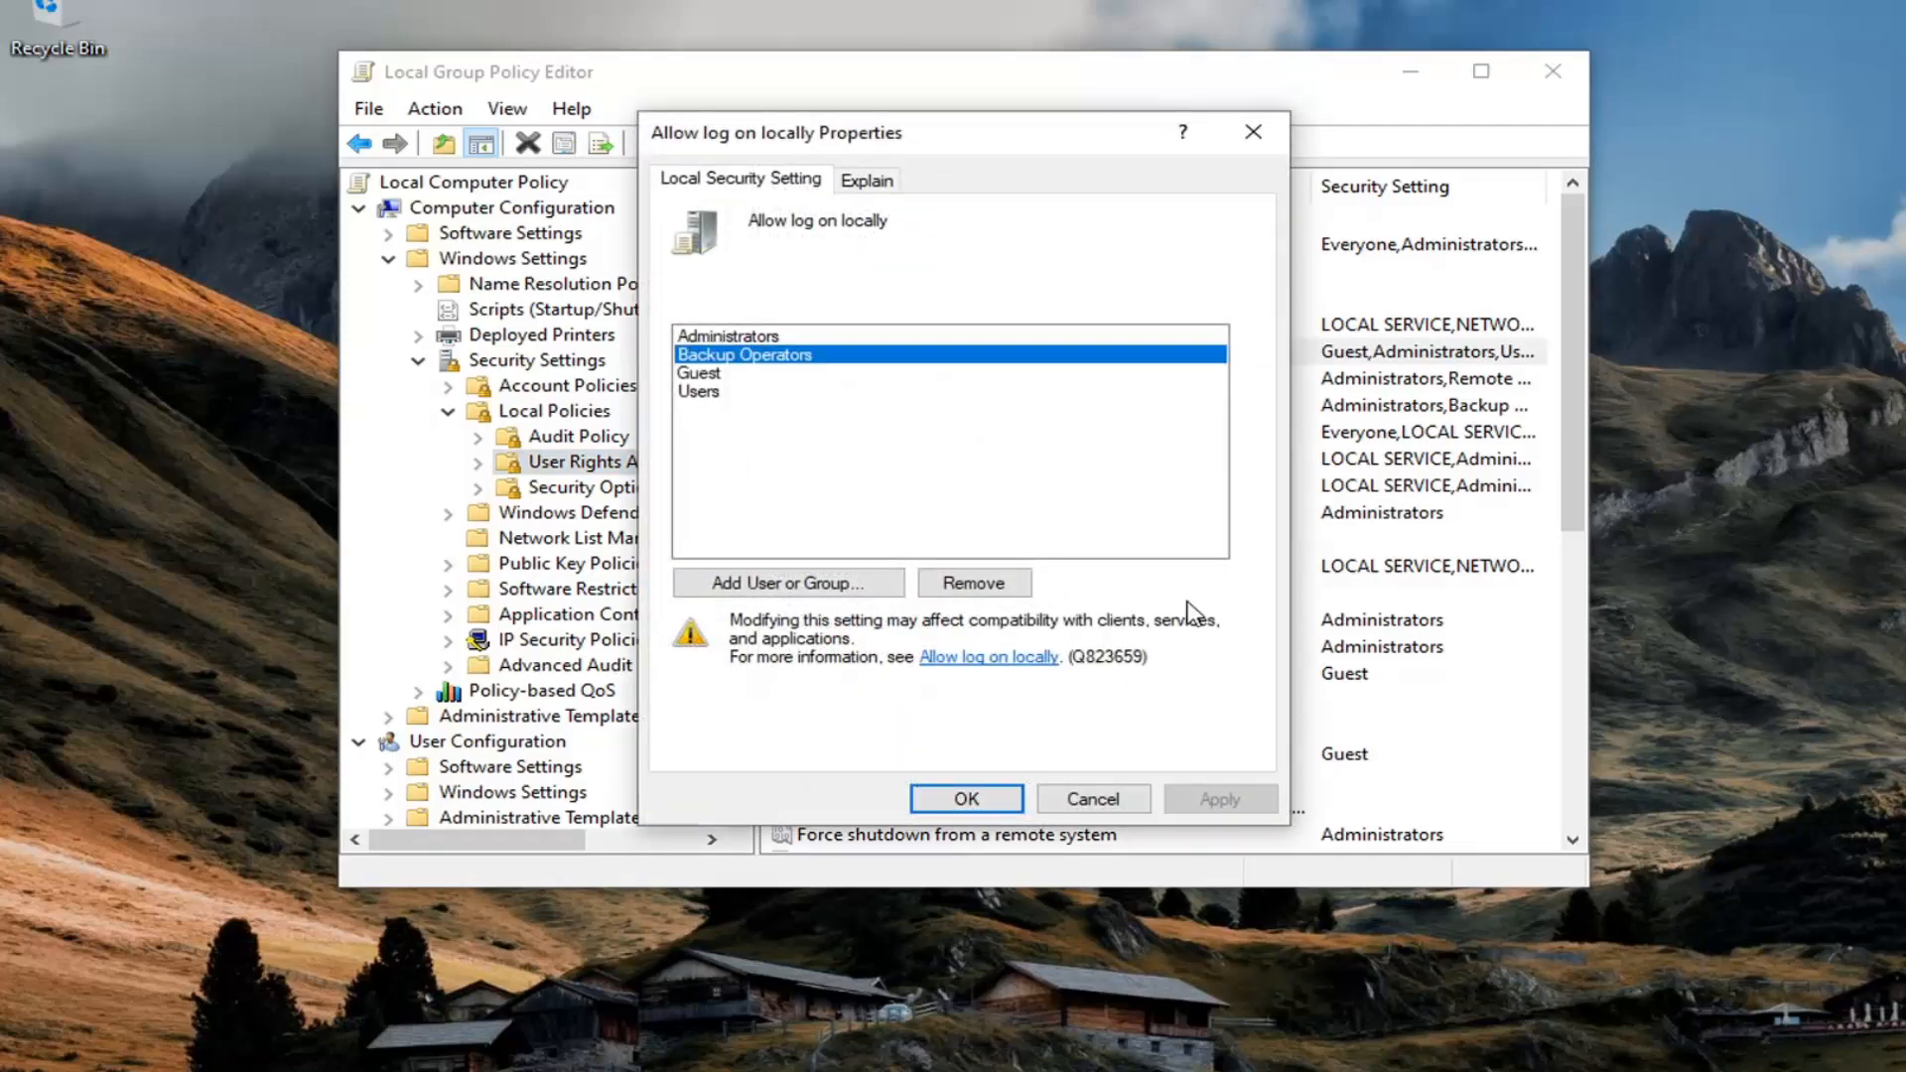
Open the Select Users or Groups chooser and its advanced account search.
left_click(788, 583)
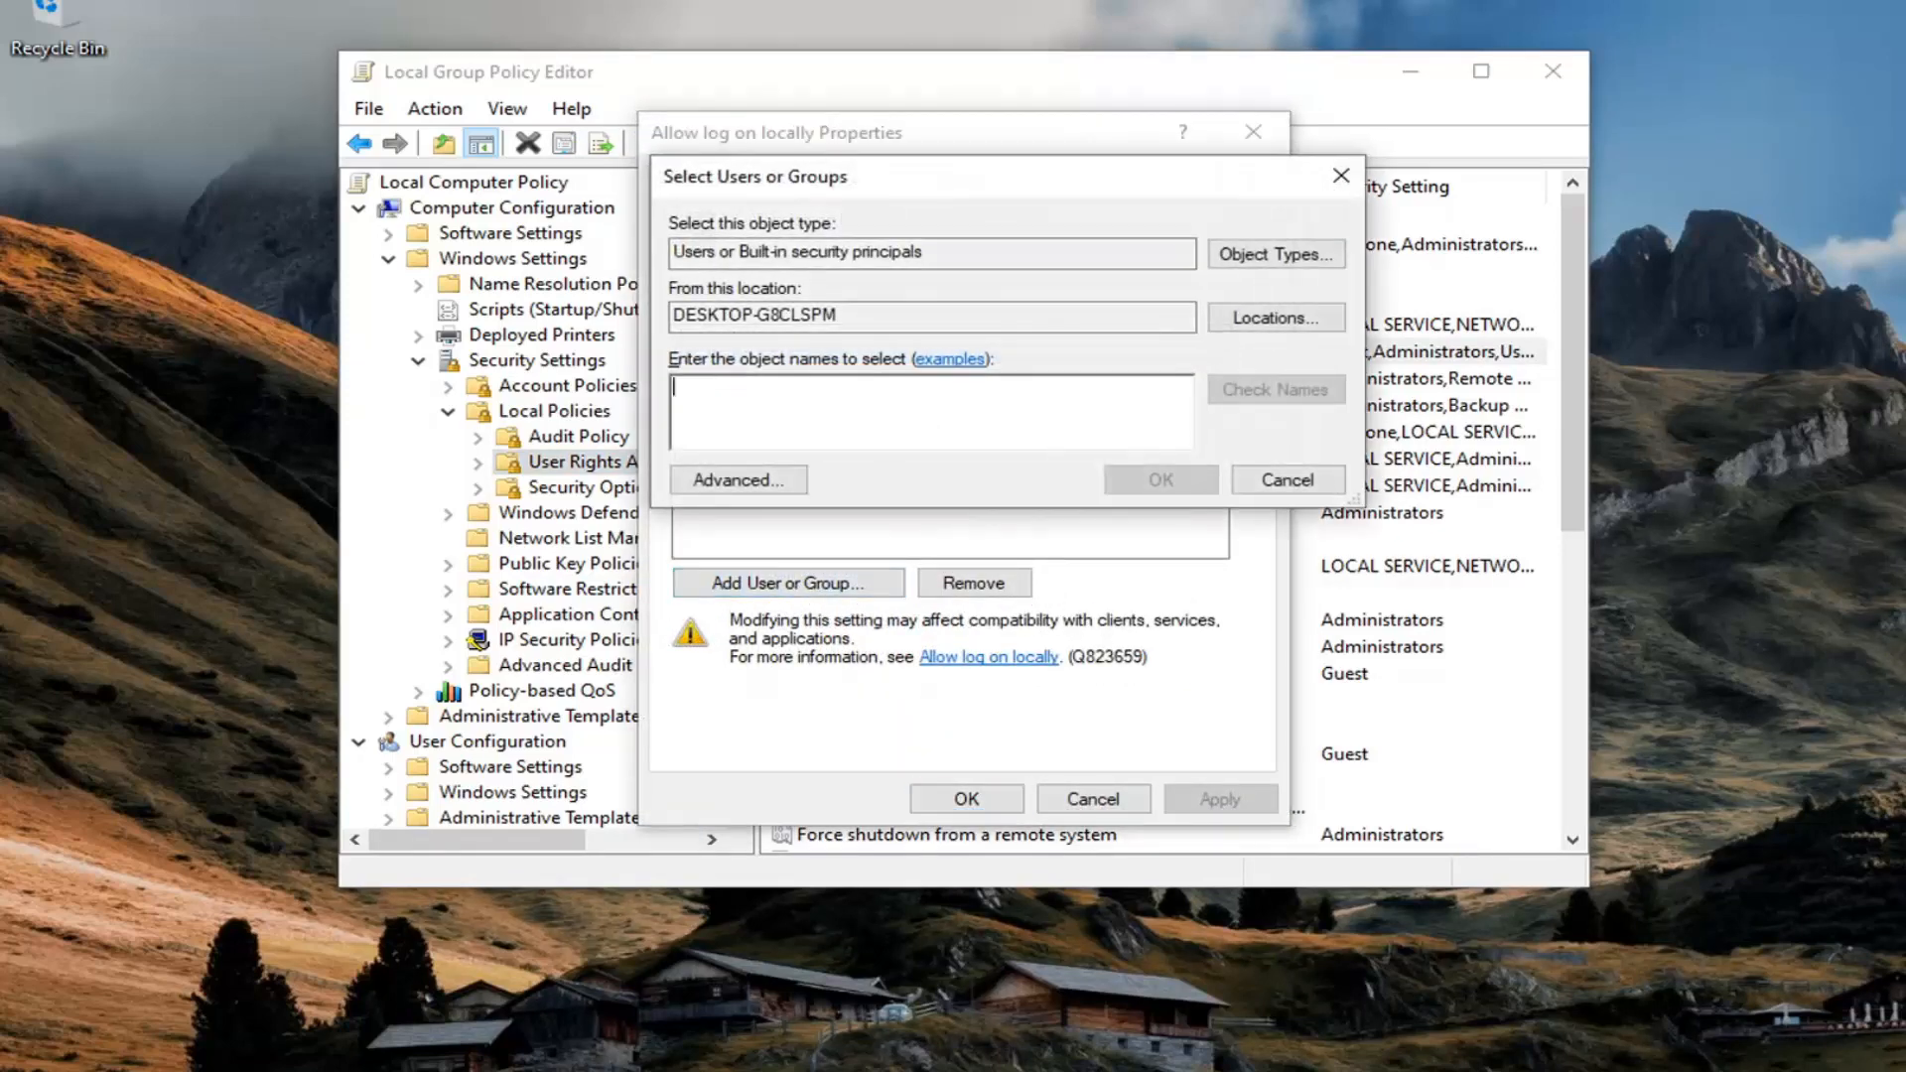
type("md")
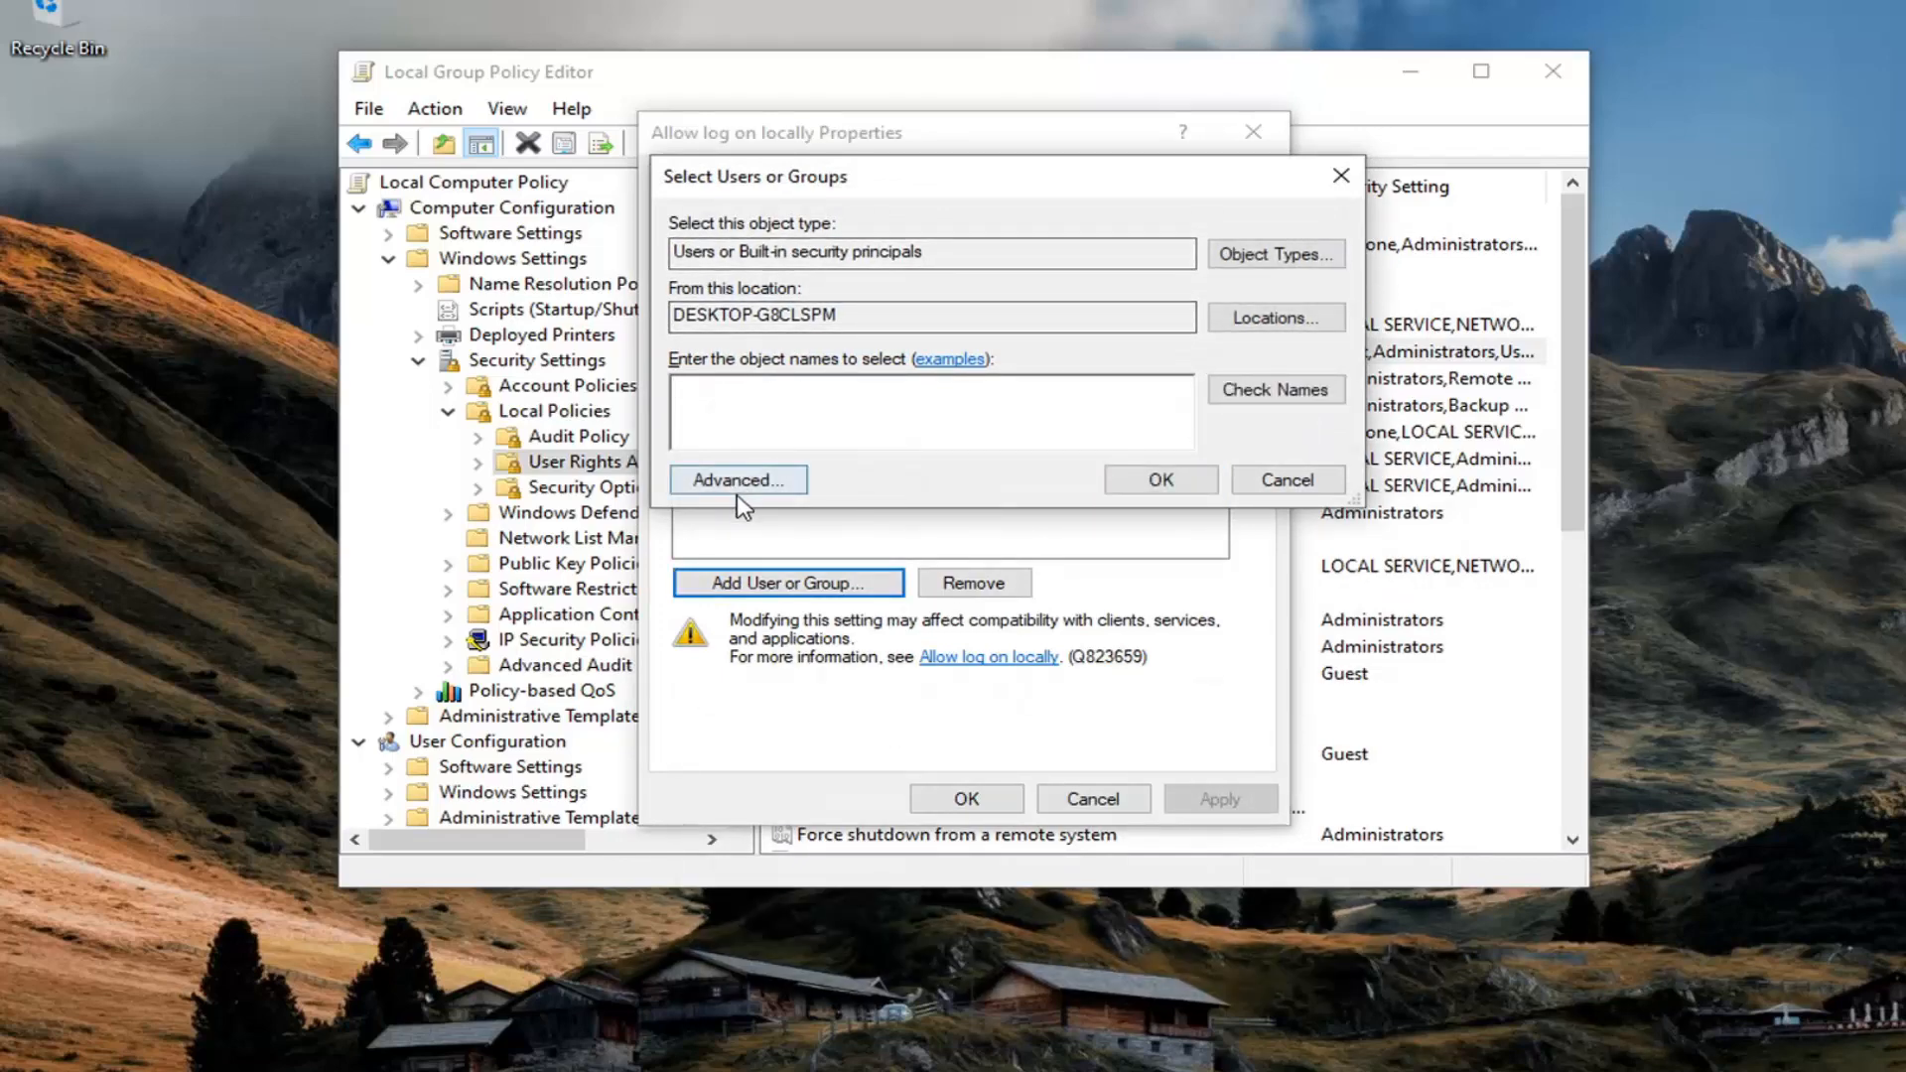
left_click(737, 480)
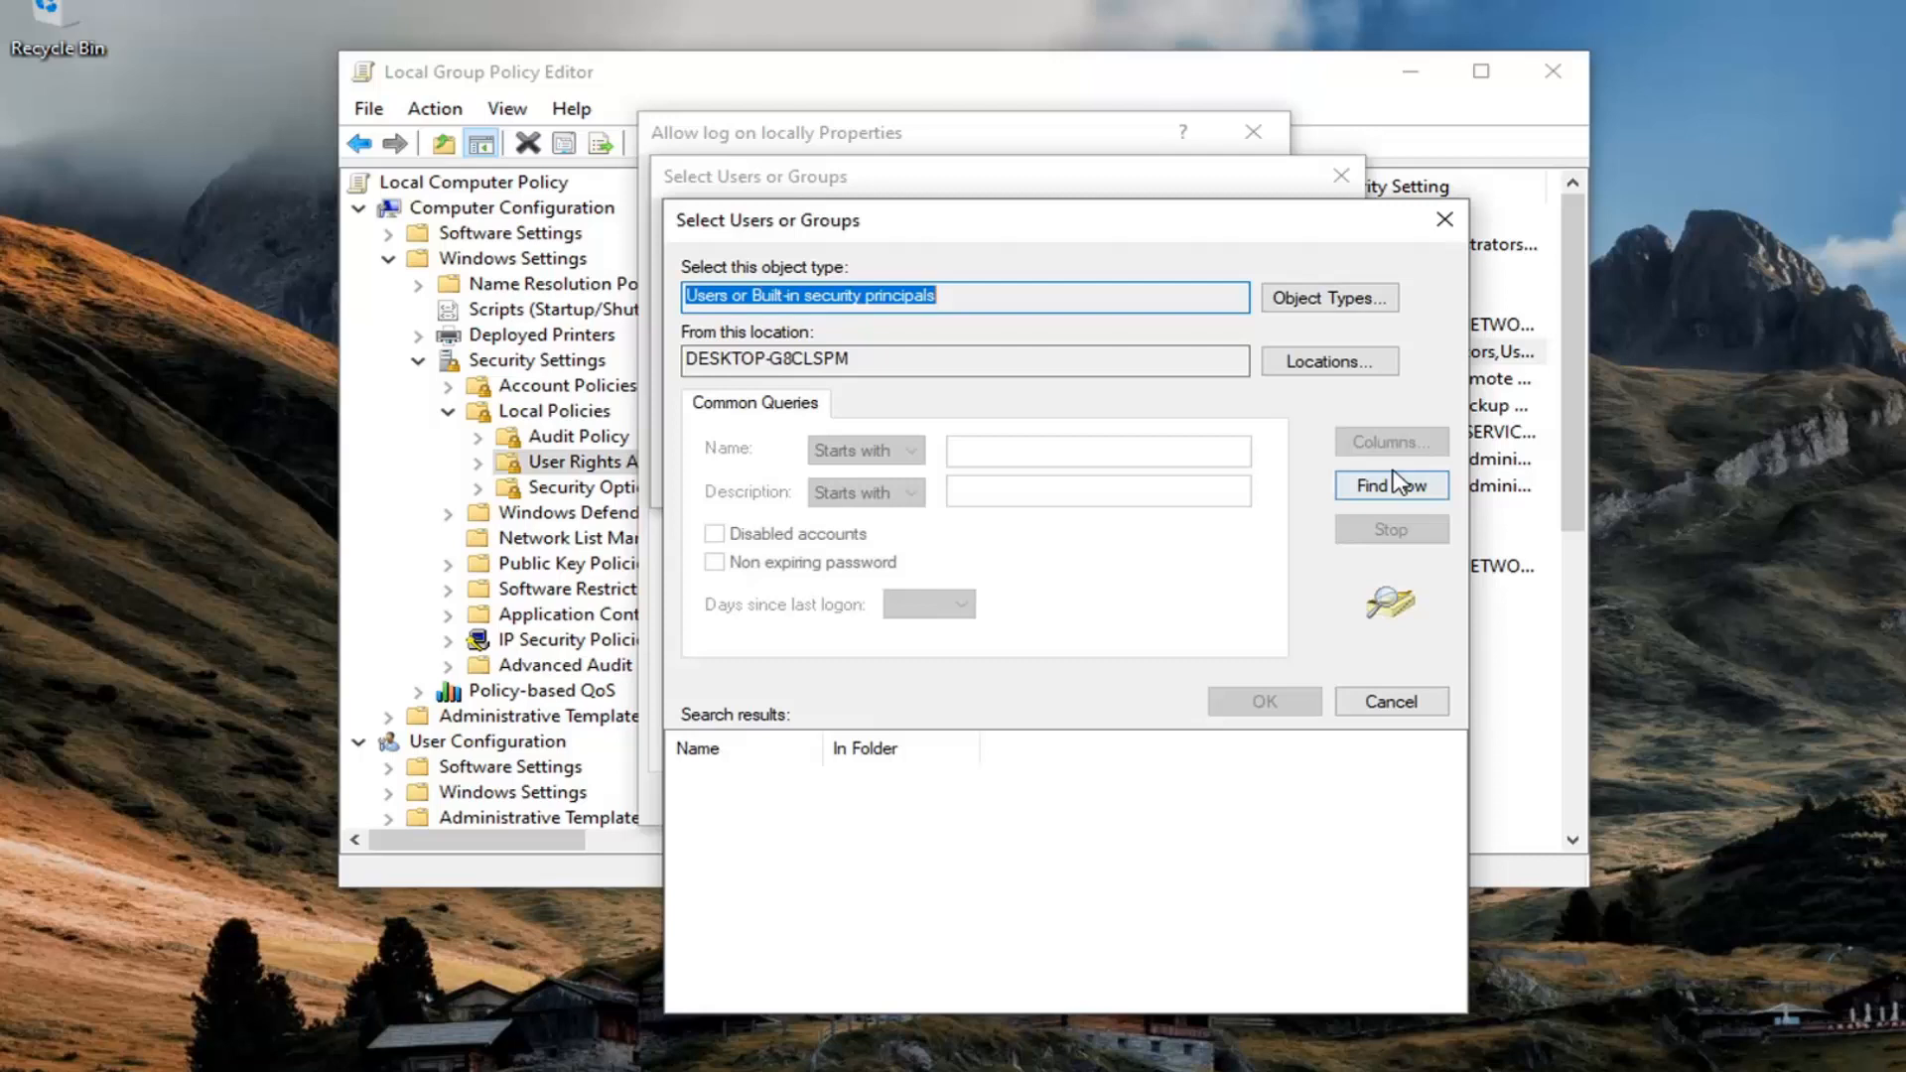
Find all local accounts and pick MDTechVideos as the name to add.
left_click(1391, 486)
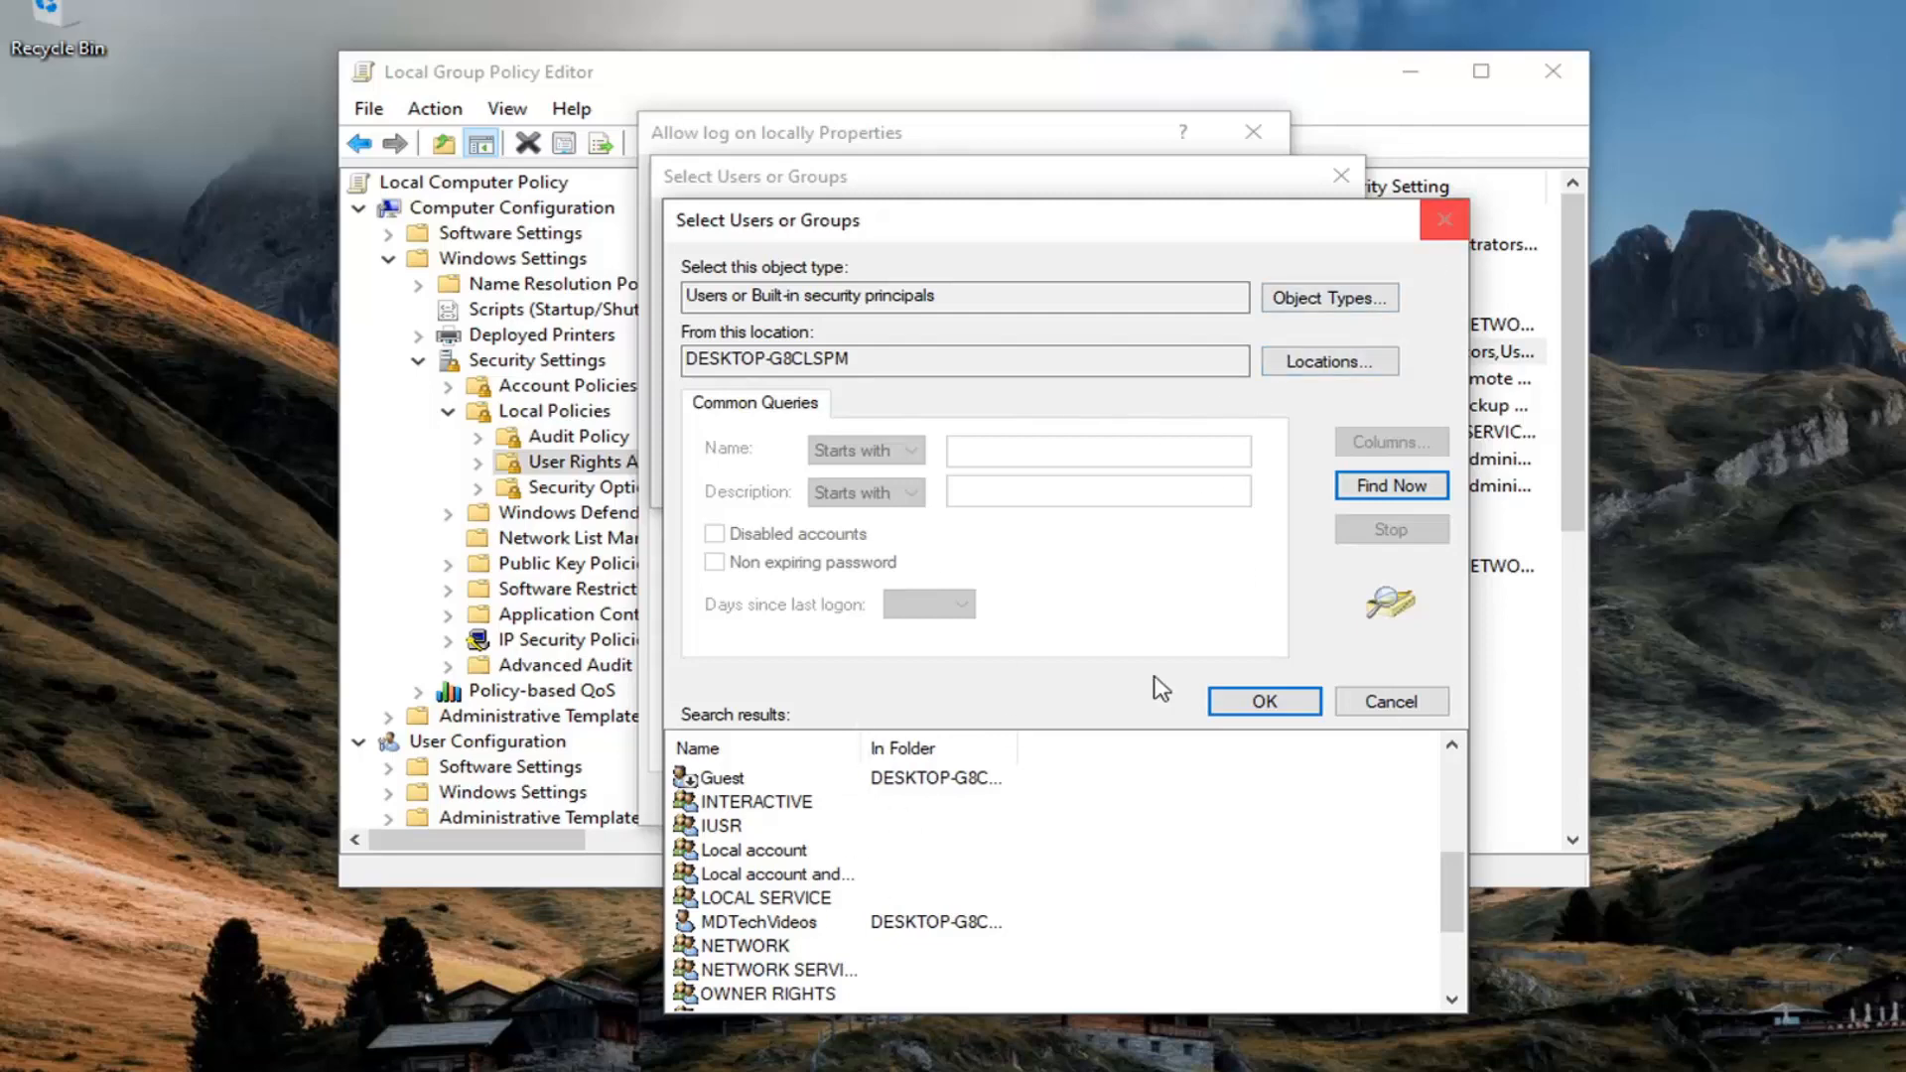
left_click(750, 921)
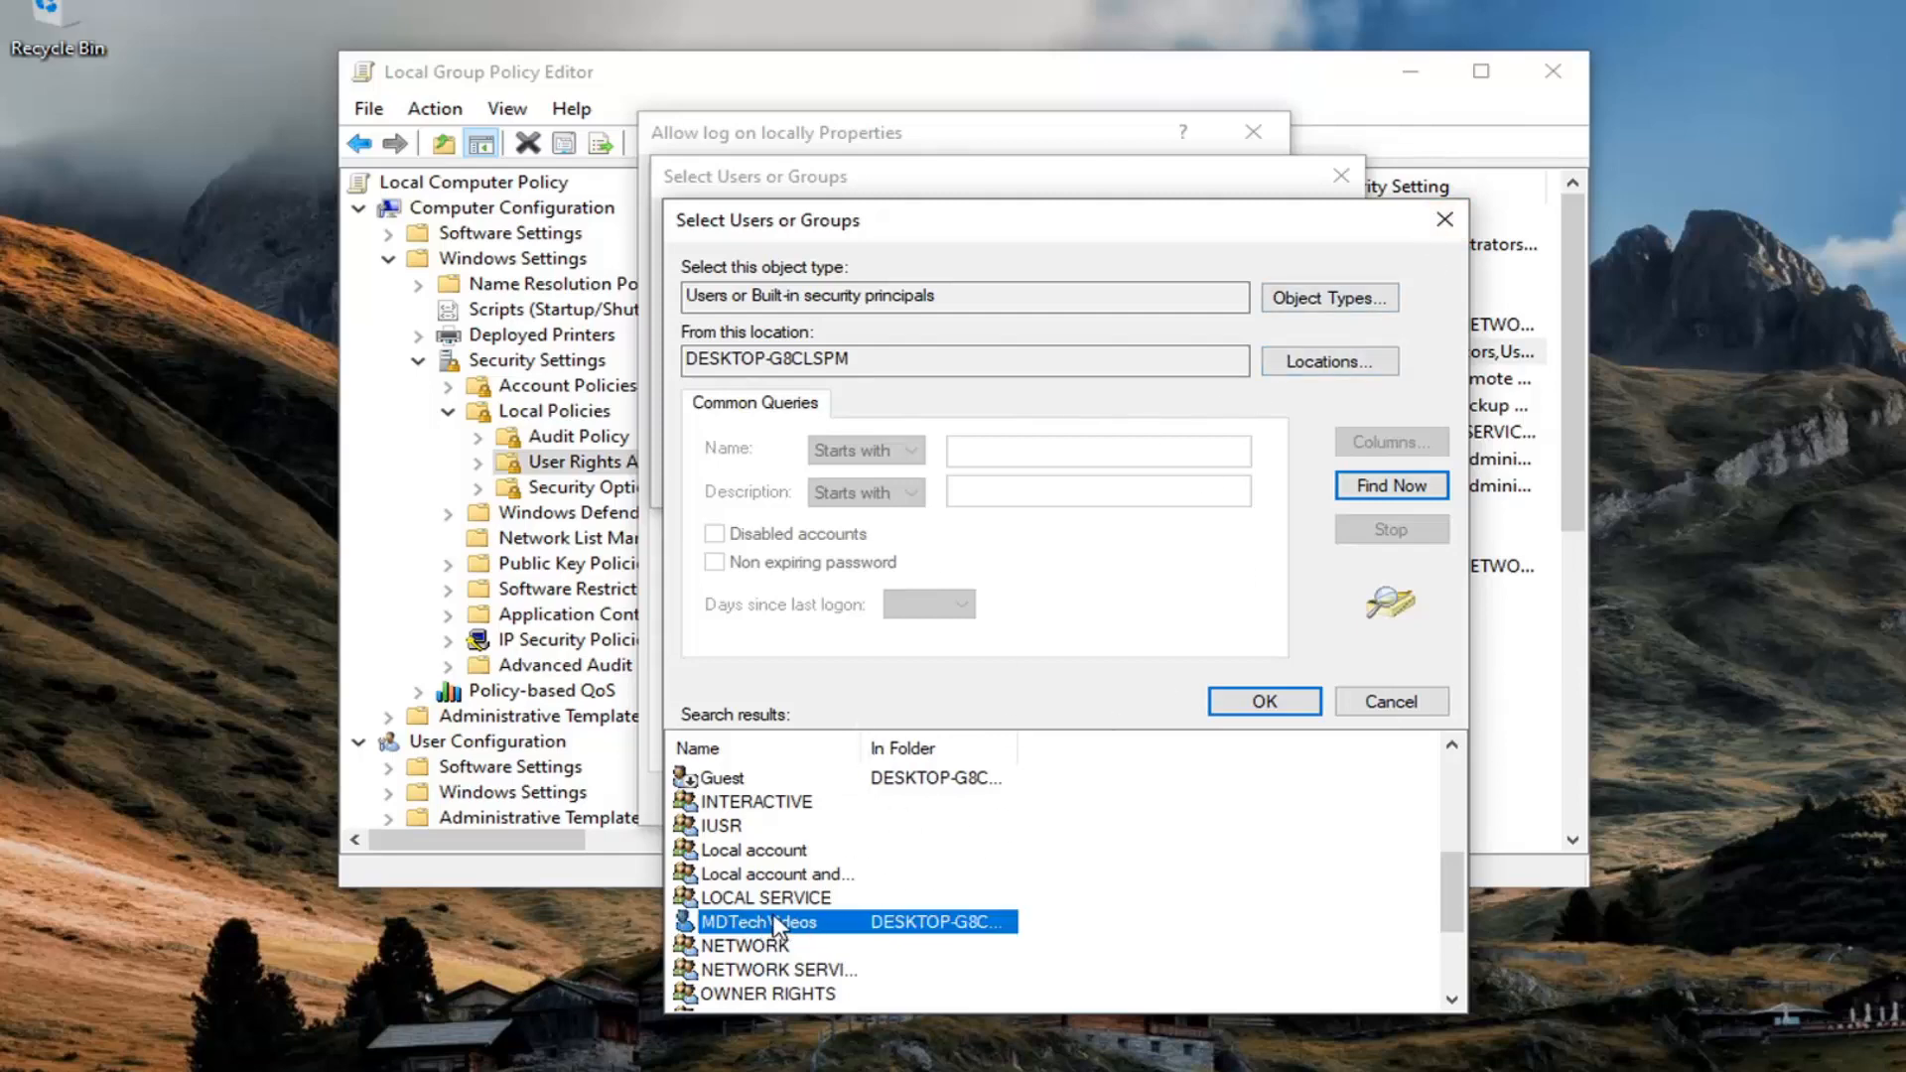
left_click(1263, 701)
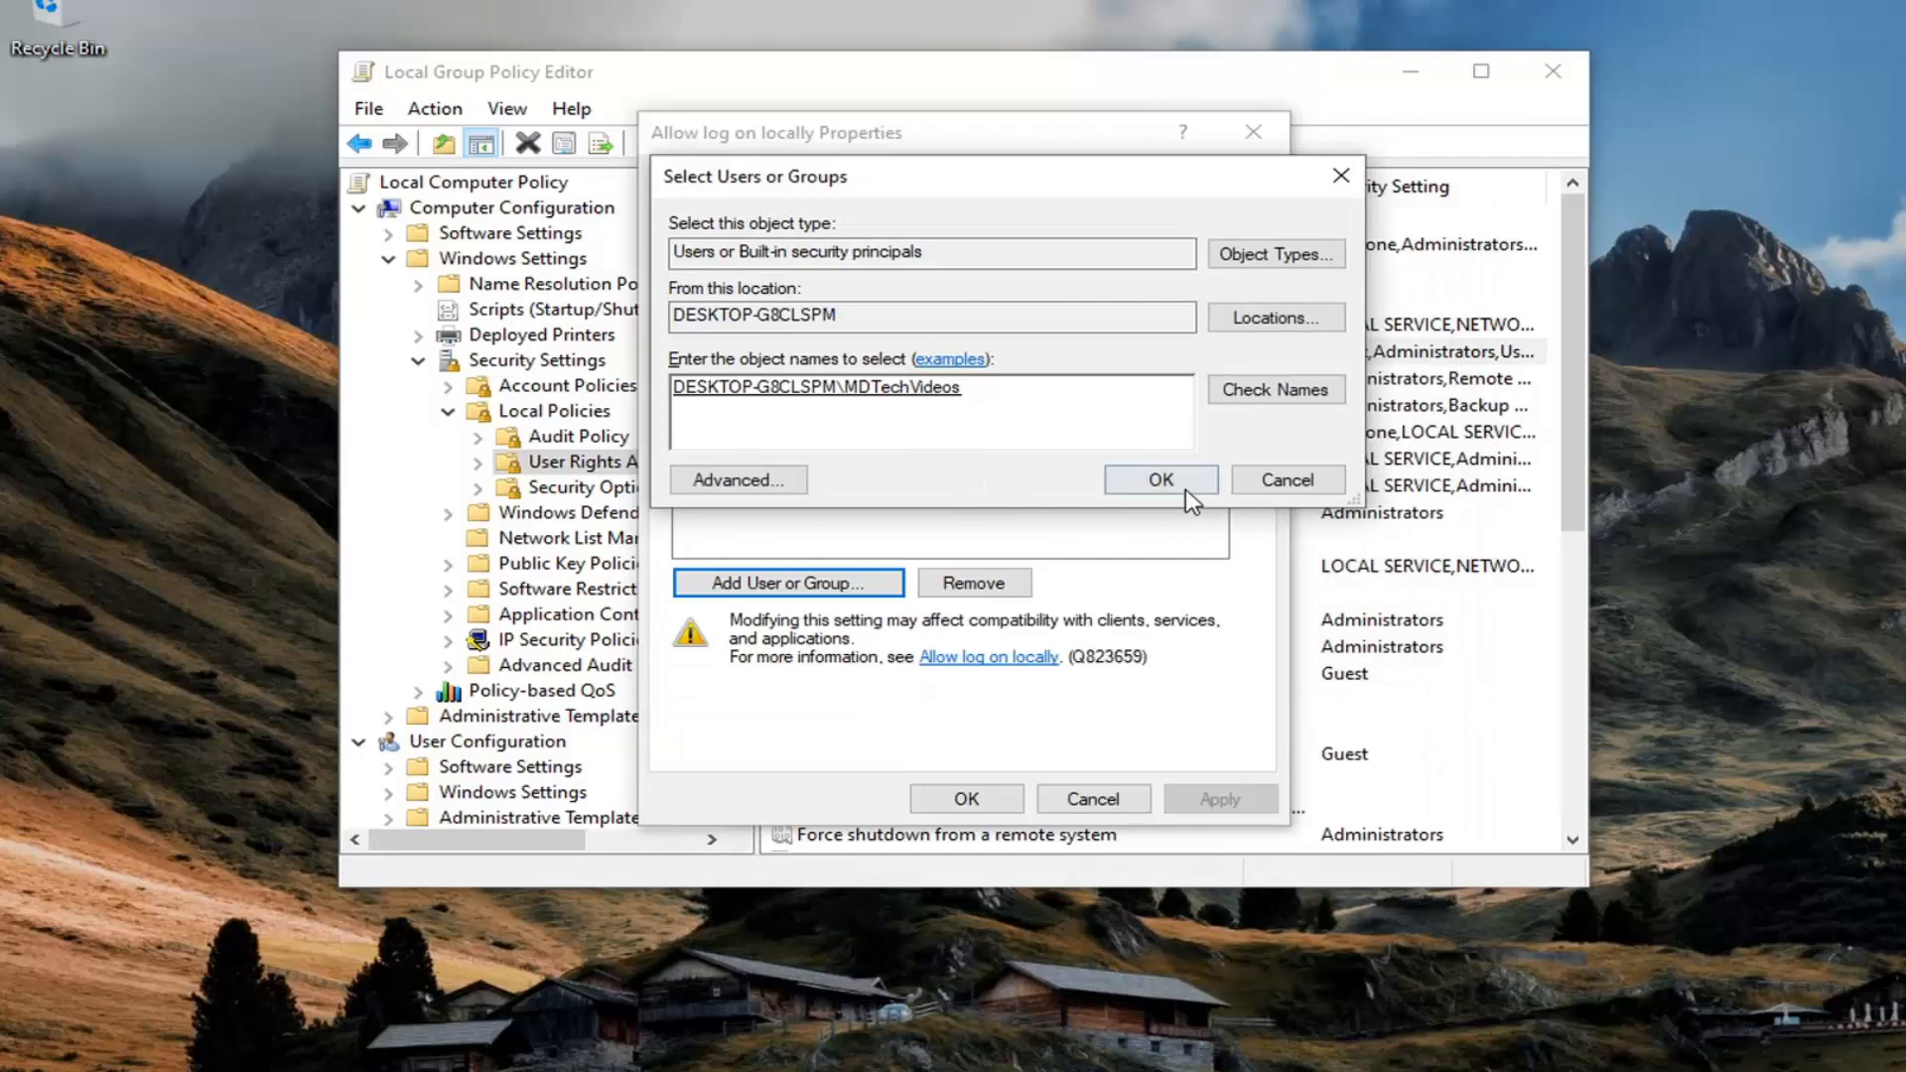
Add MDTechVideos to Allow log on locally and apply the change.
left_click(1161, 479)
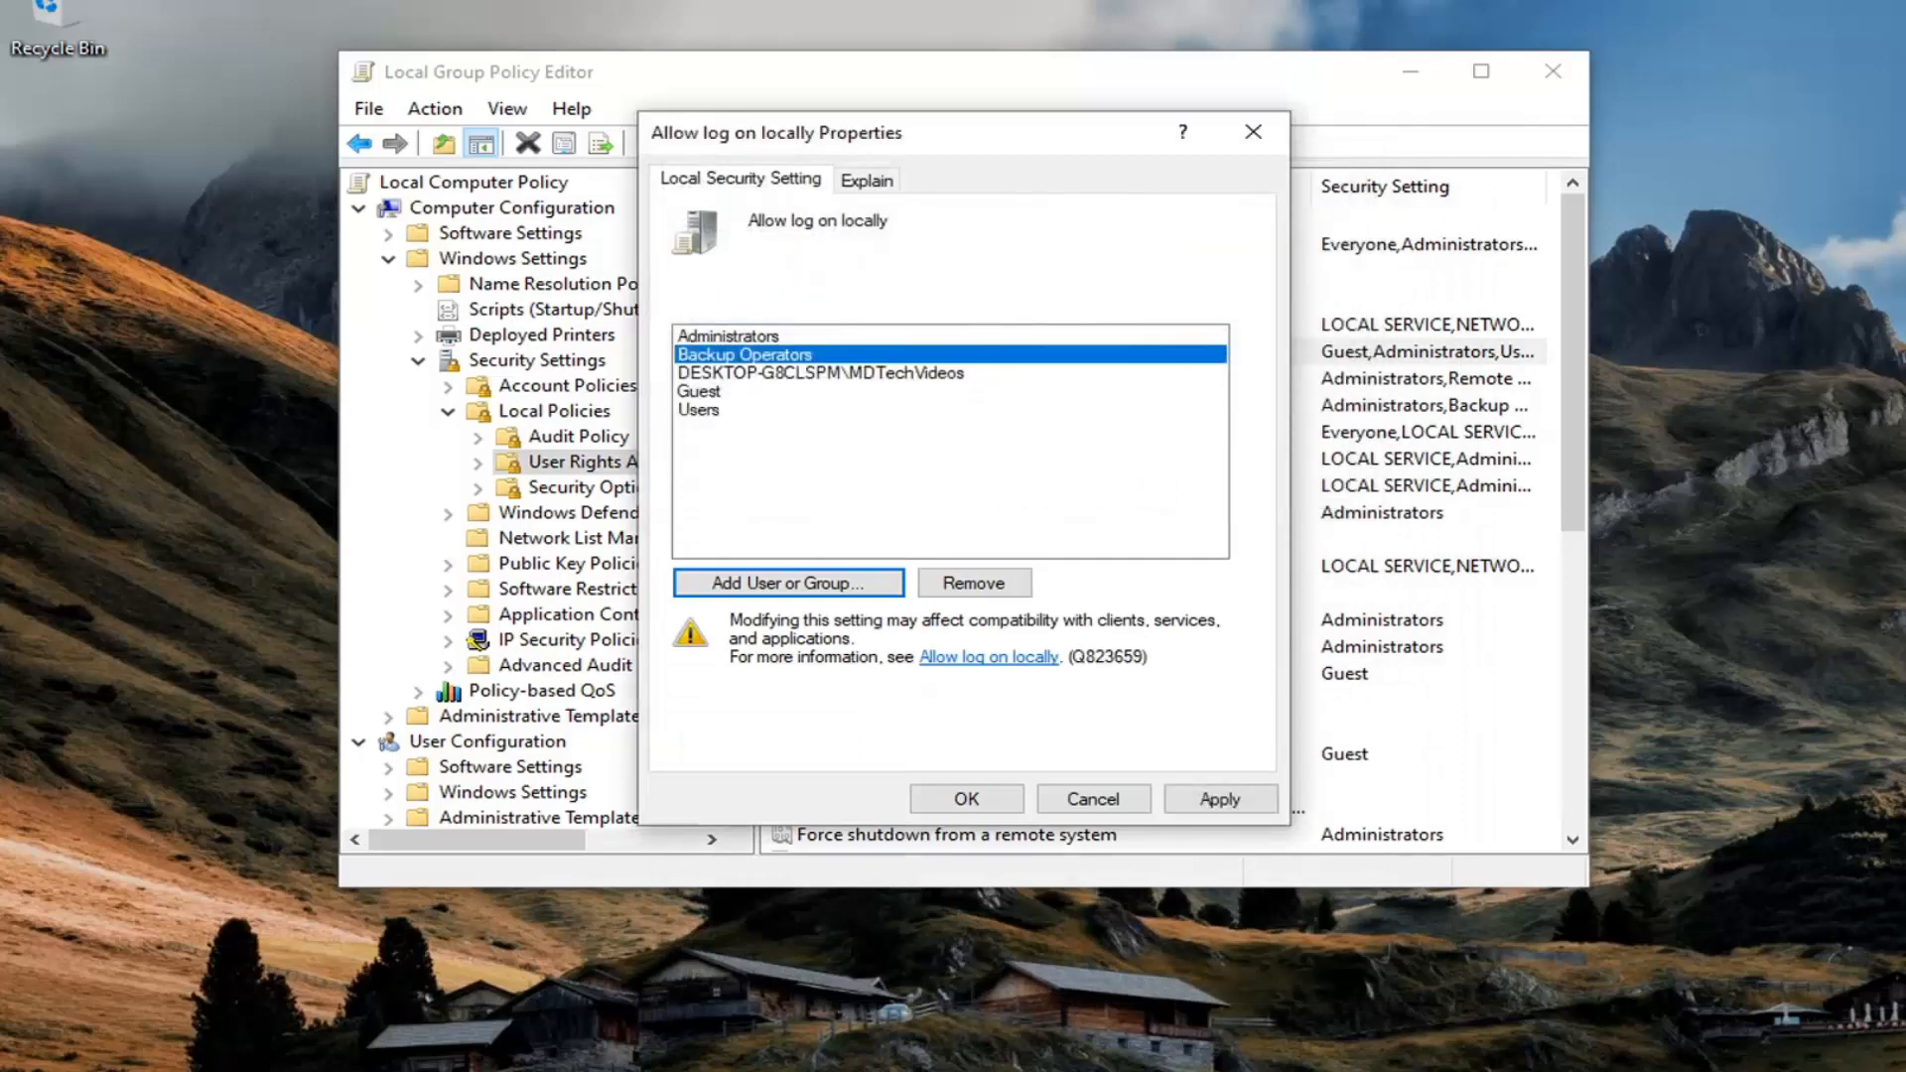
mouse_move(861, 378)
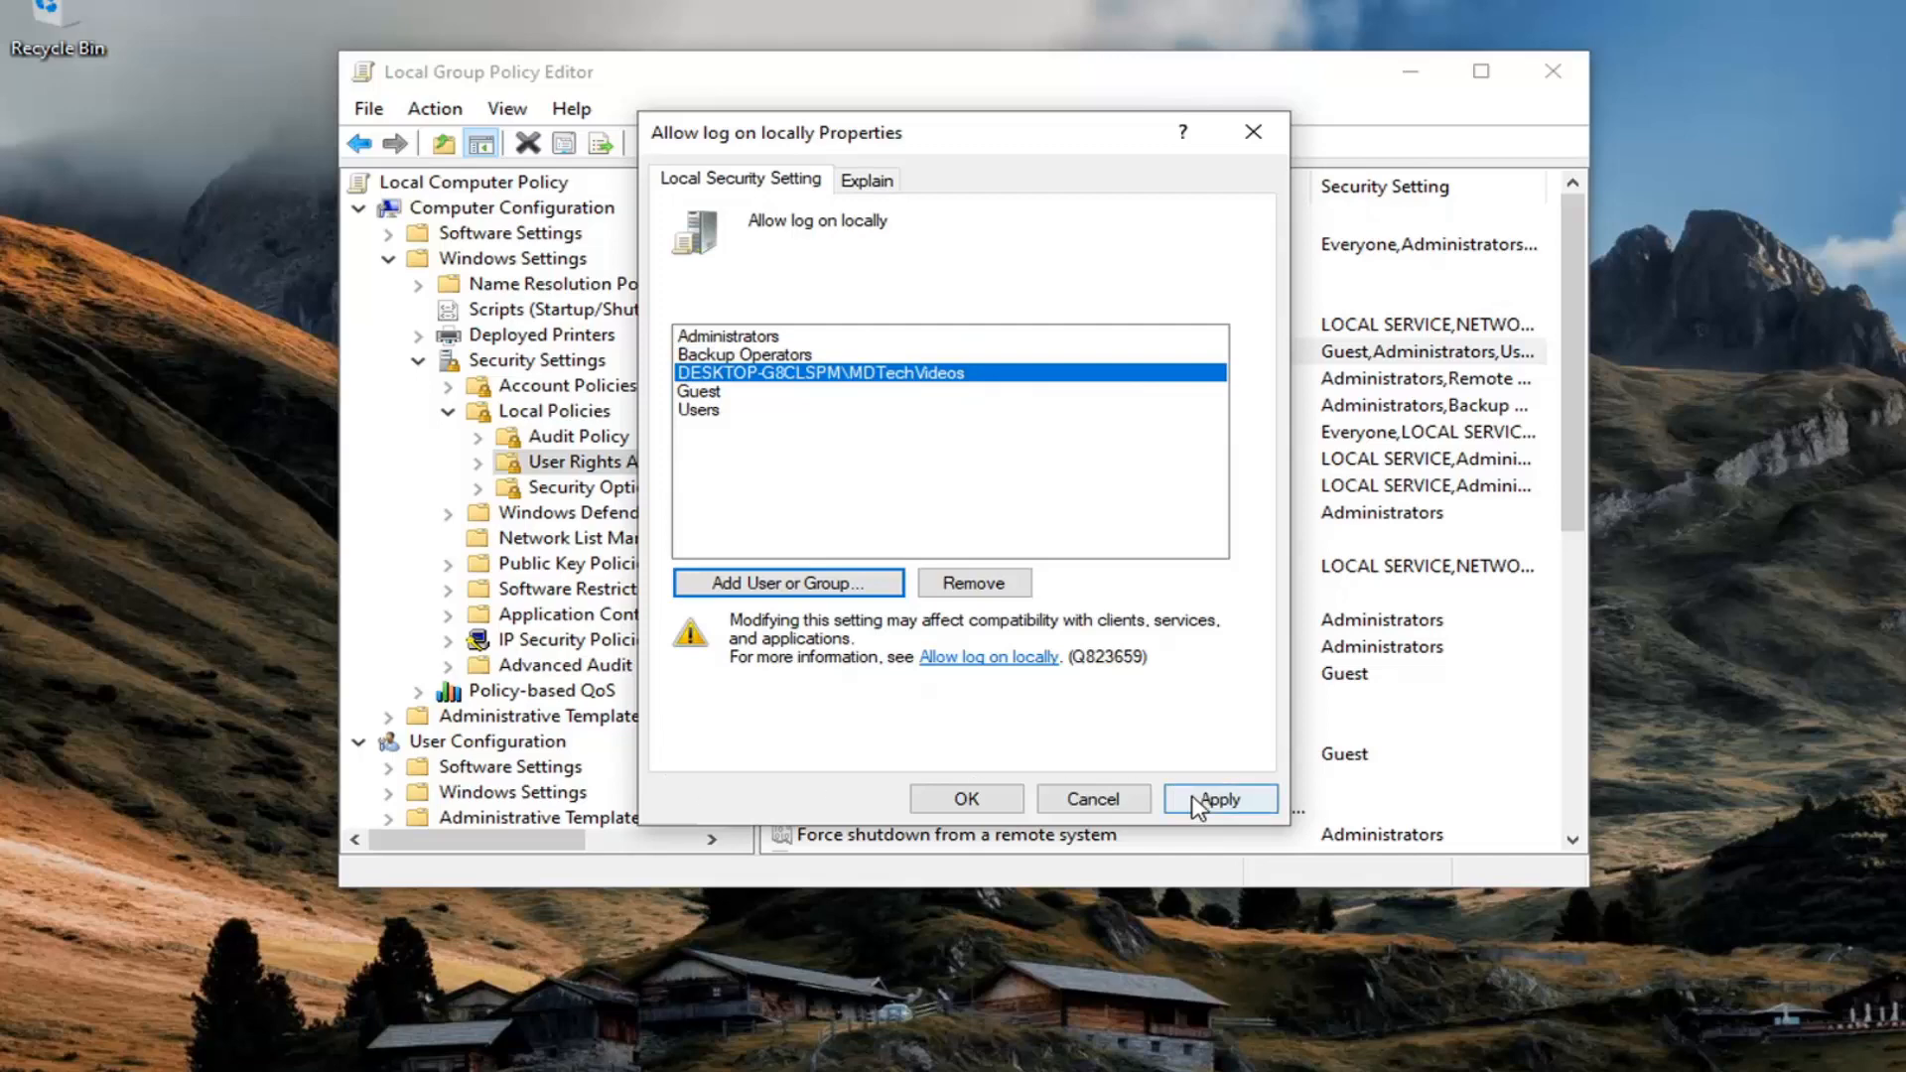
left_click(966, 798)
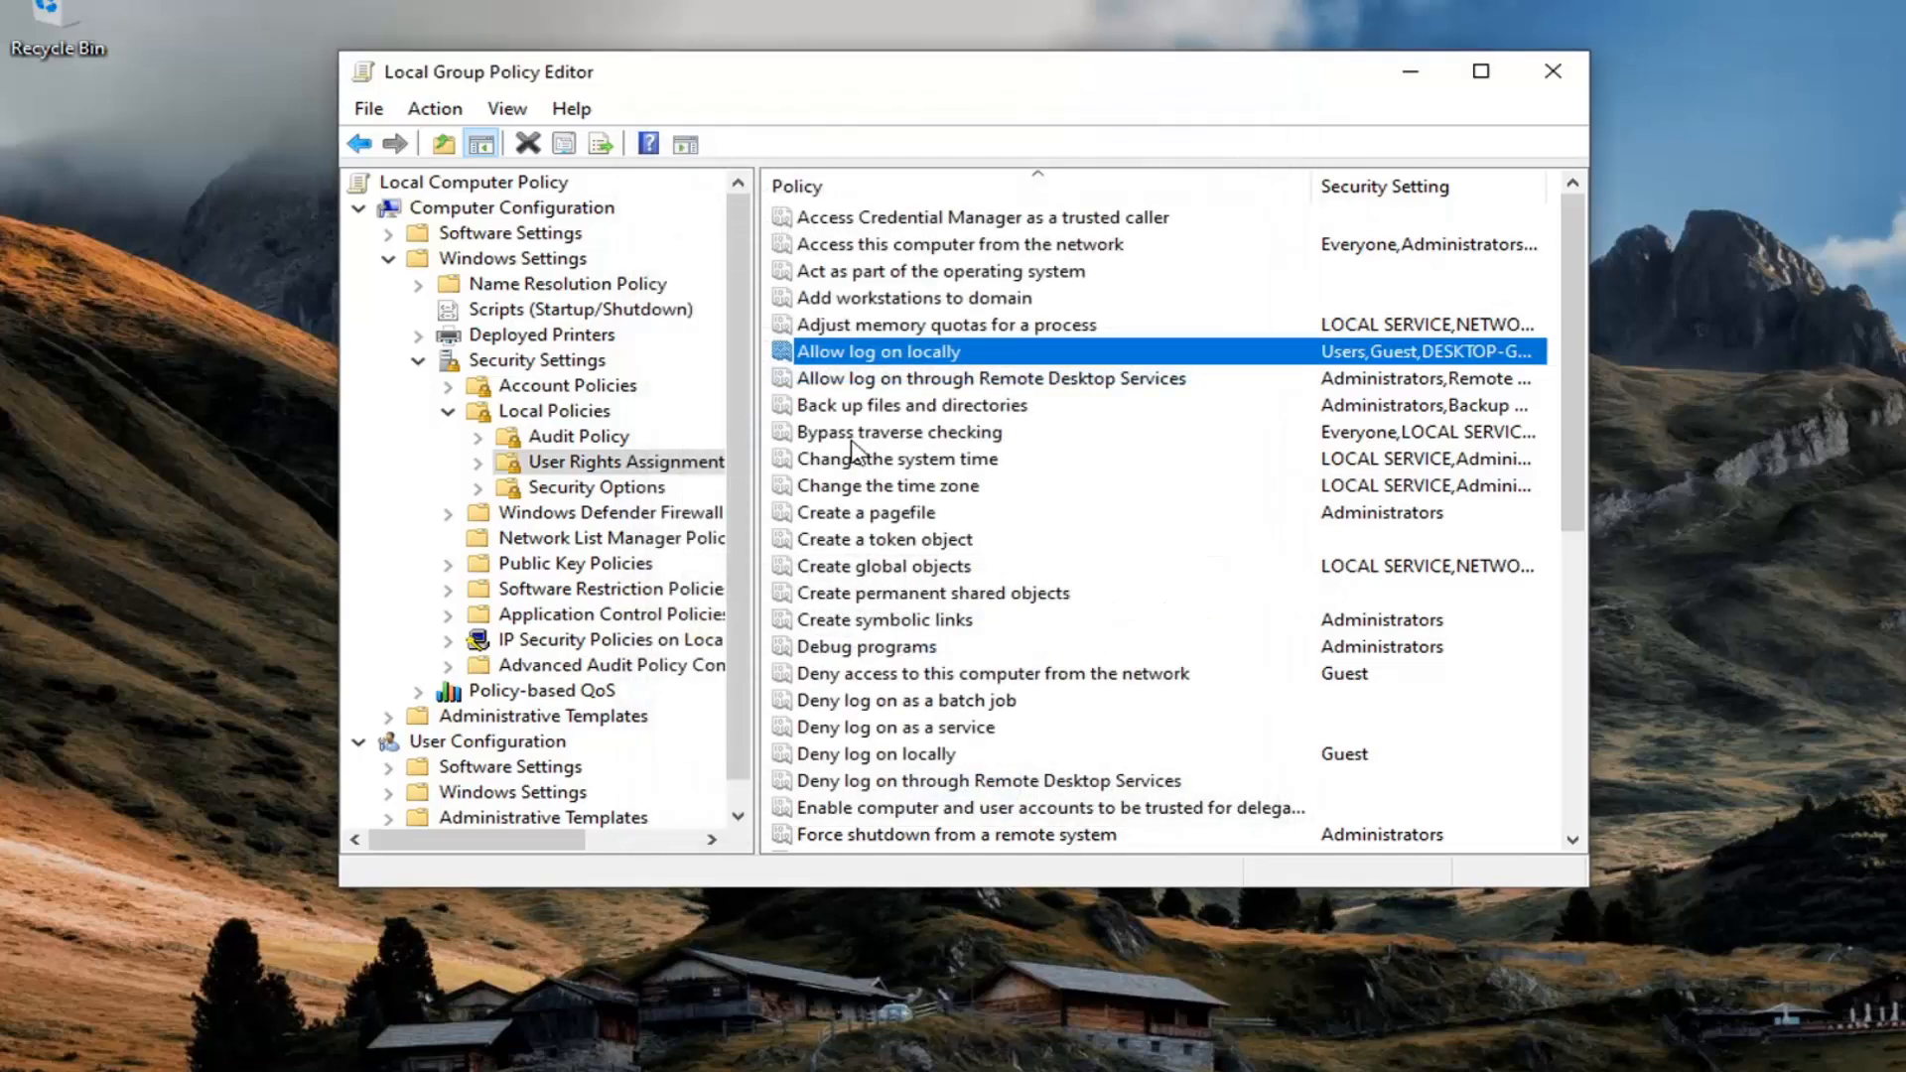
mouse_move(887, 767)
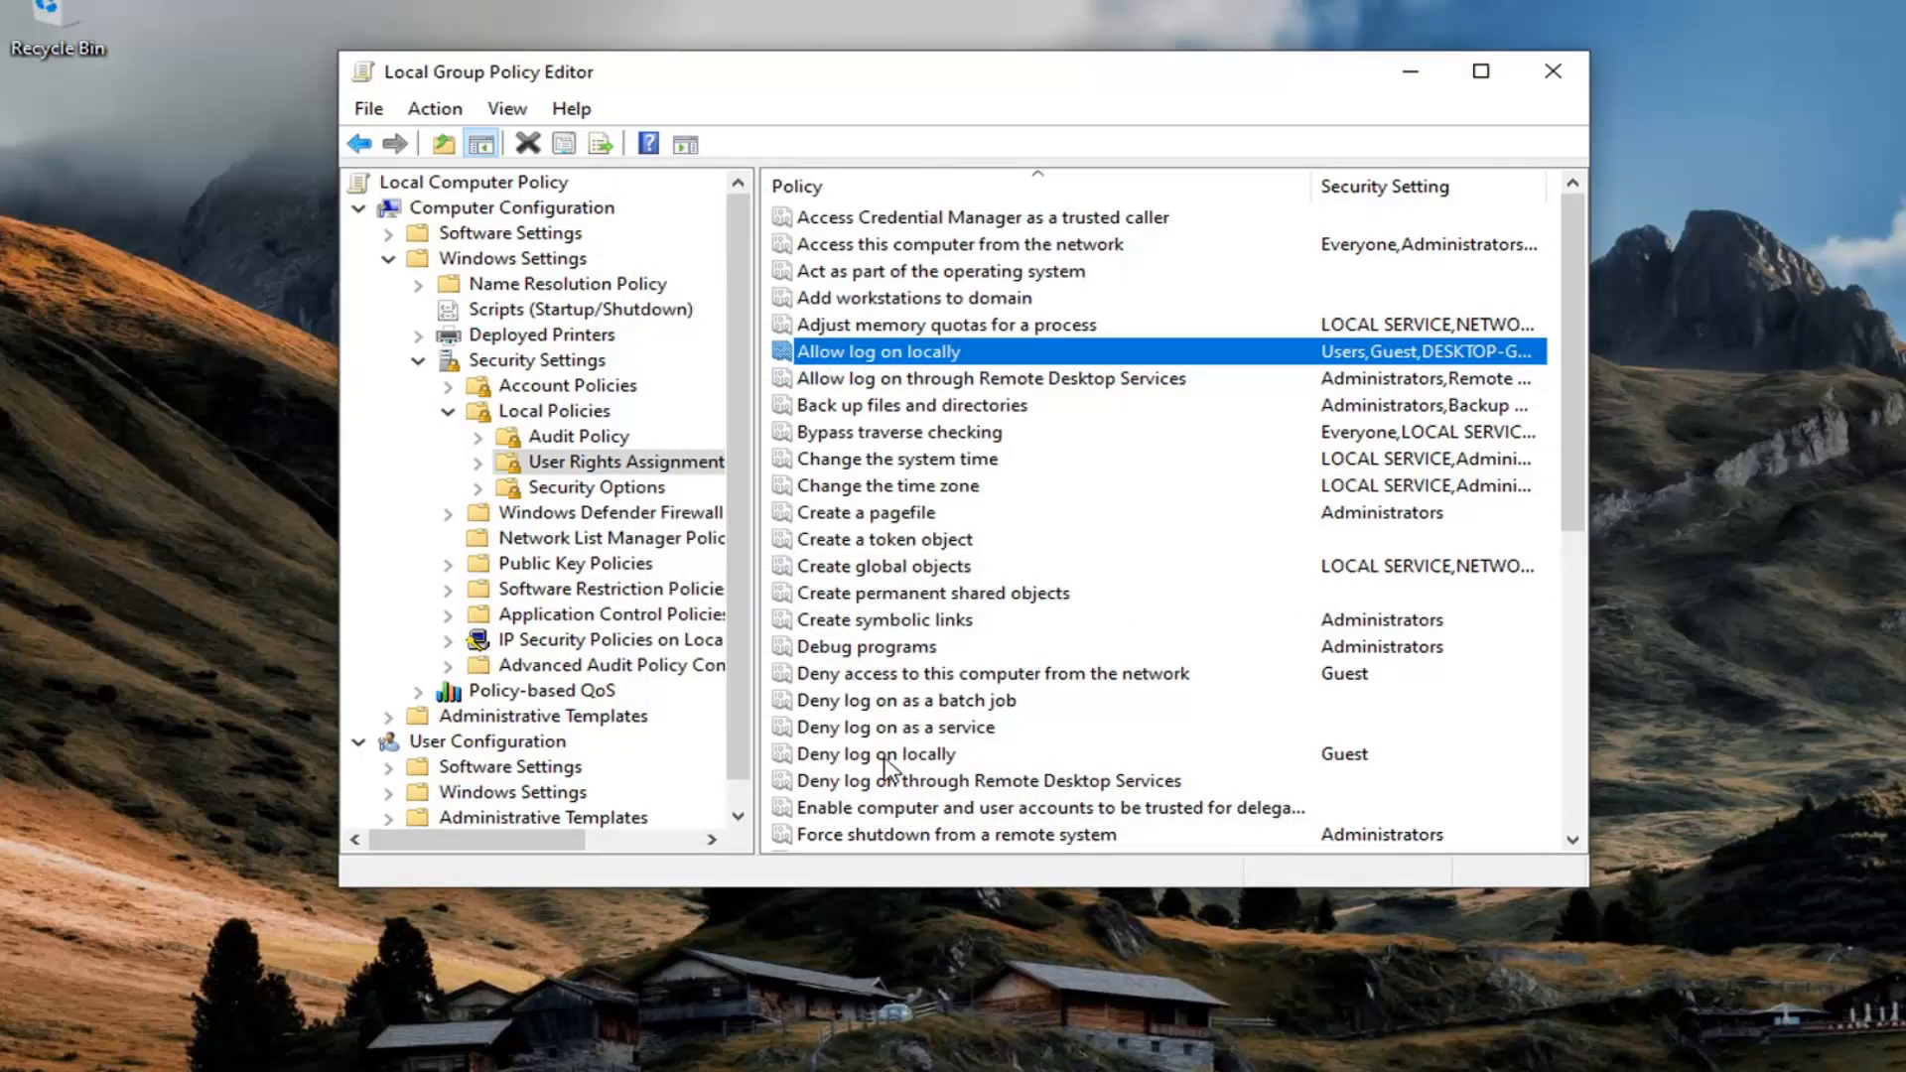
Open Deny log on locally and verify Guest is the only listed account.
double_click(873, 755)
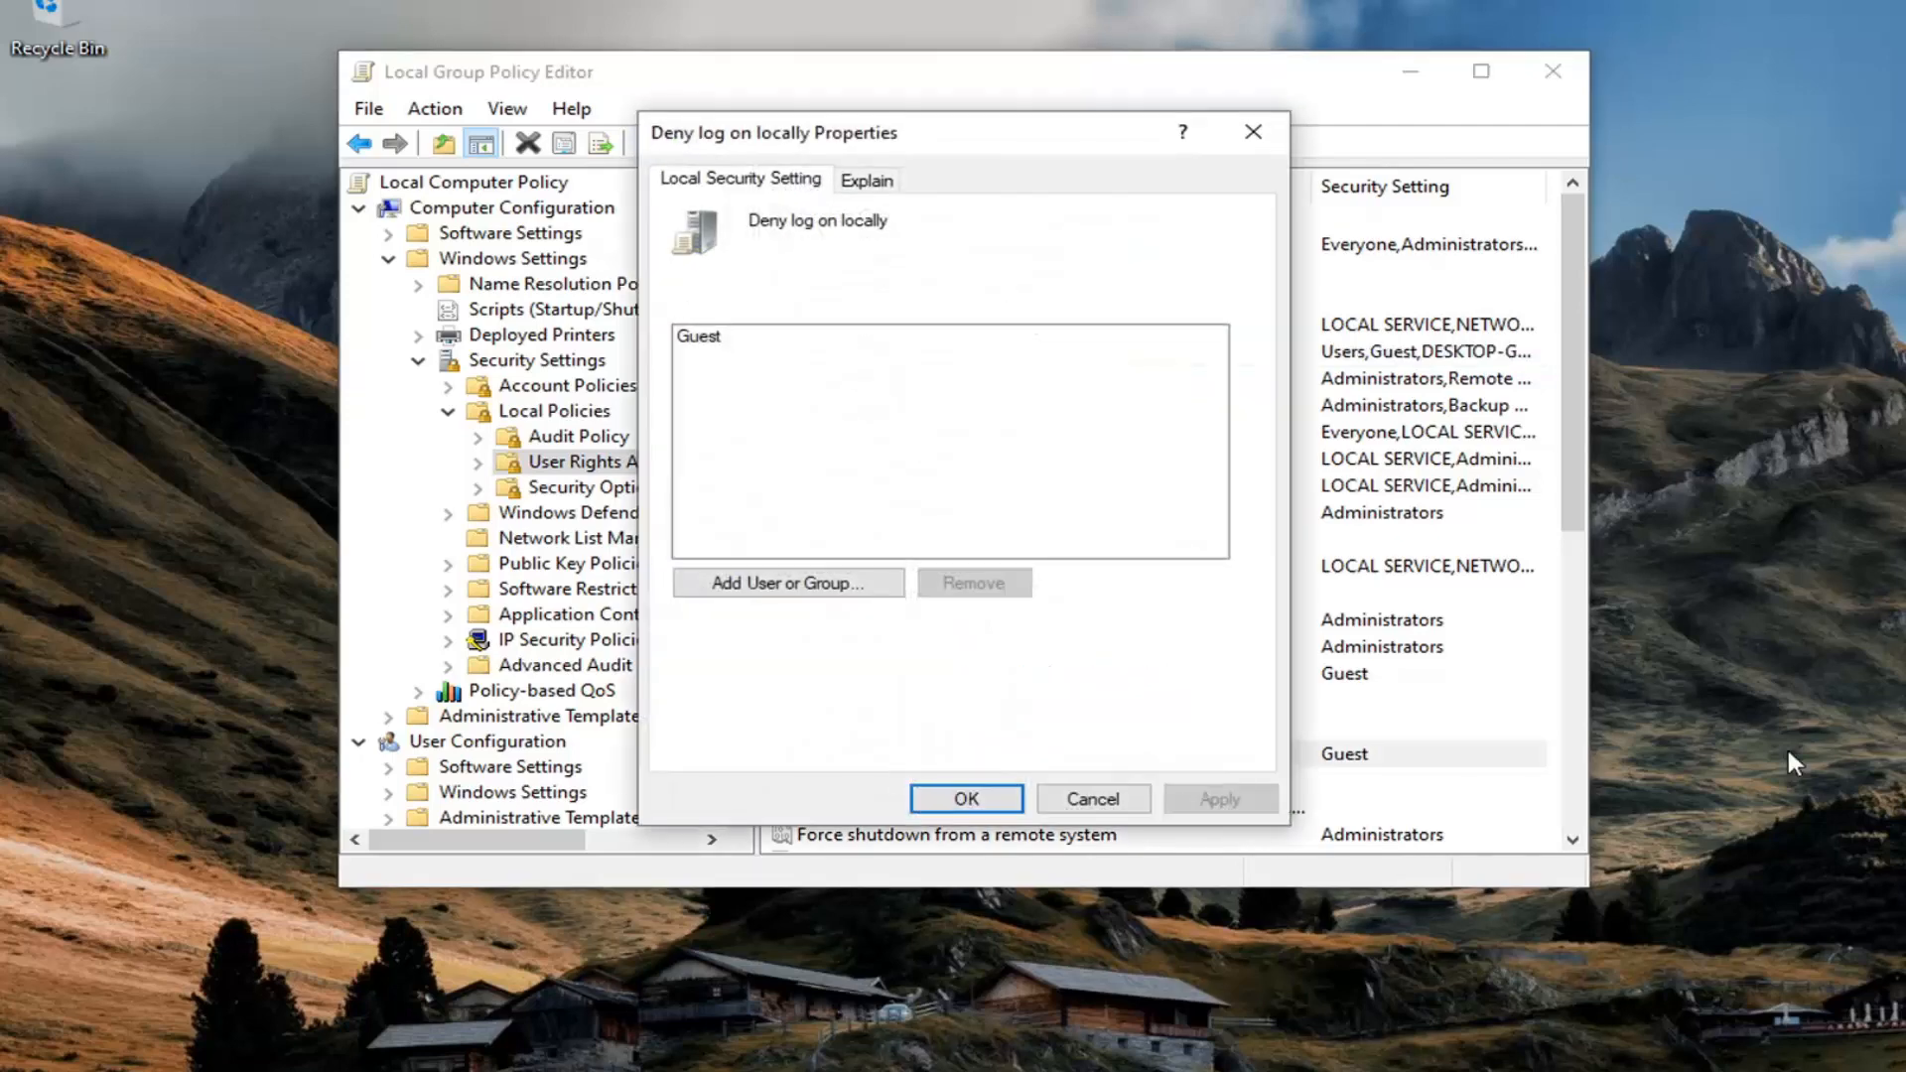
mouse_move(769, 259)
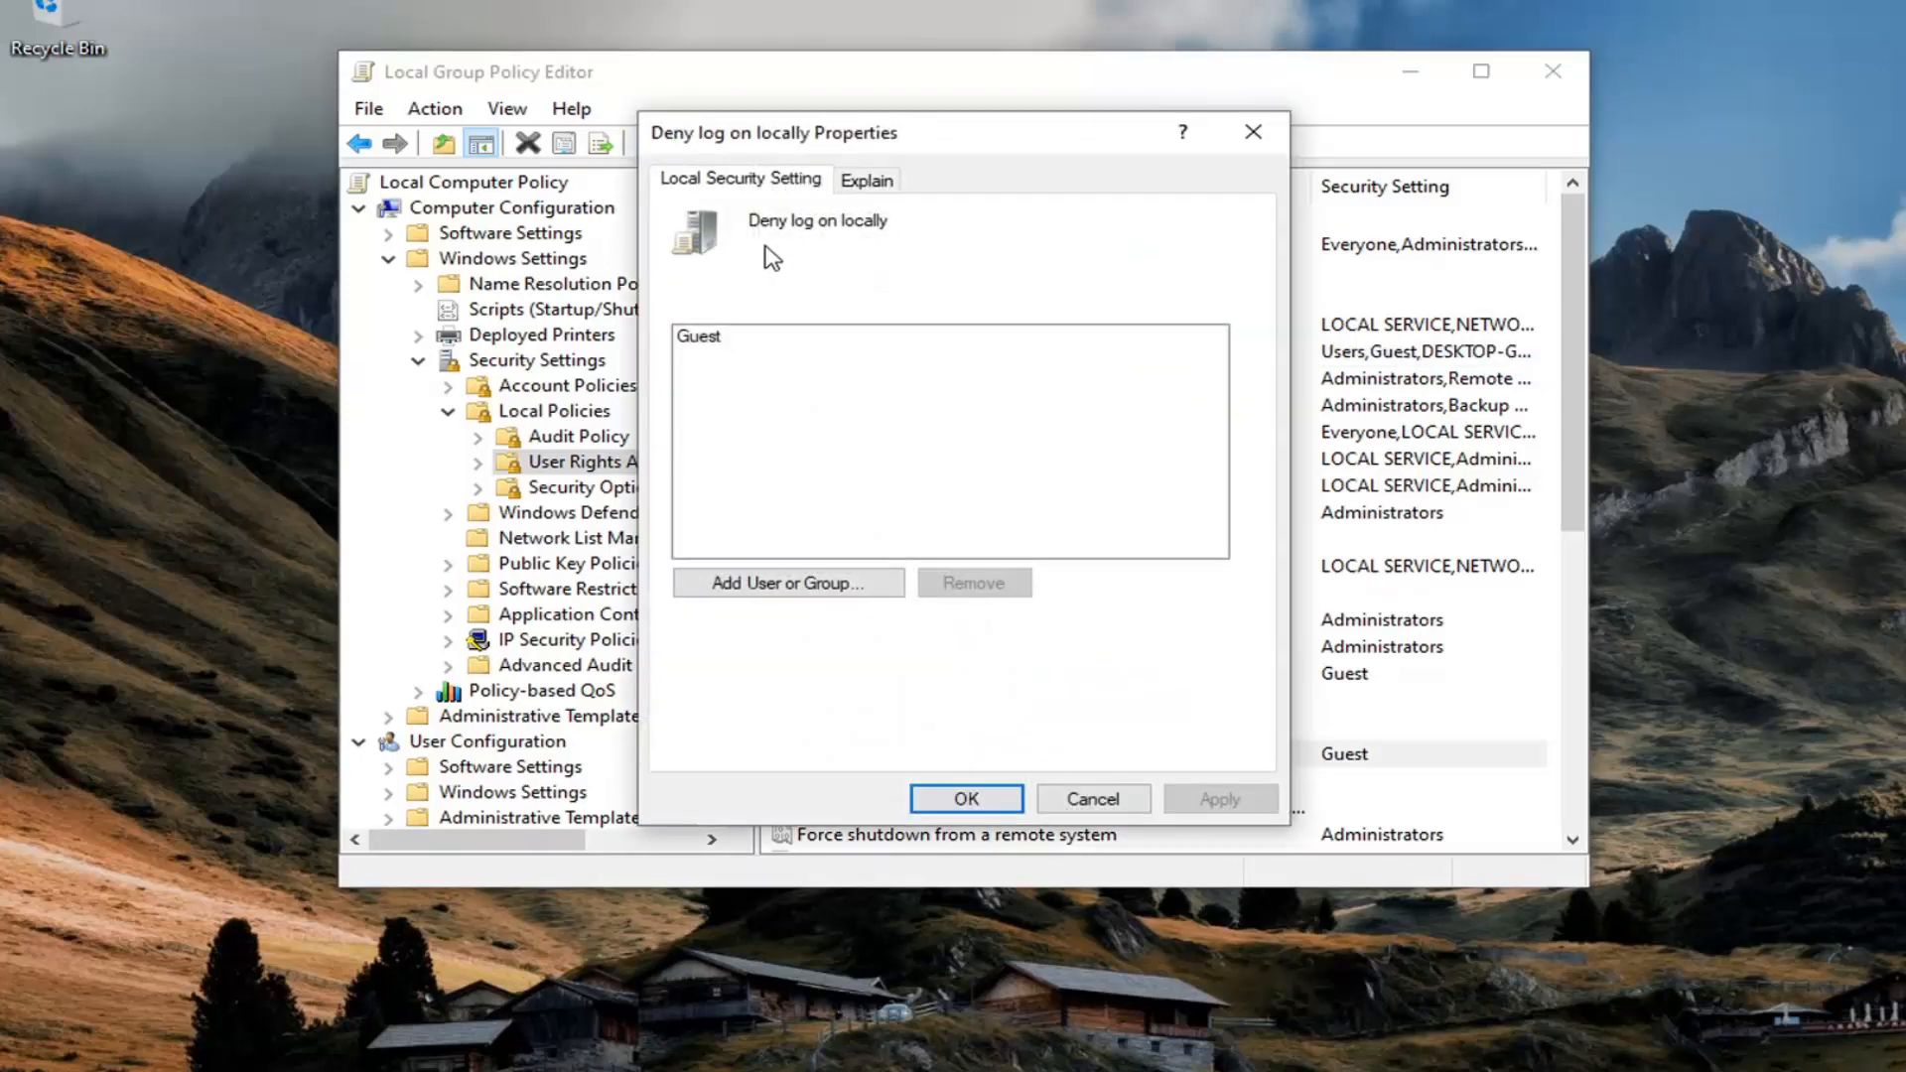
mouse_move(962, 543)
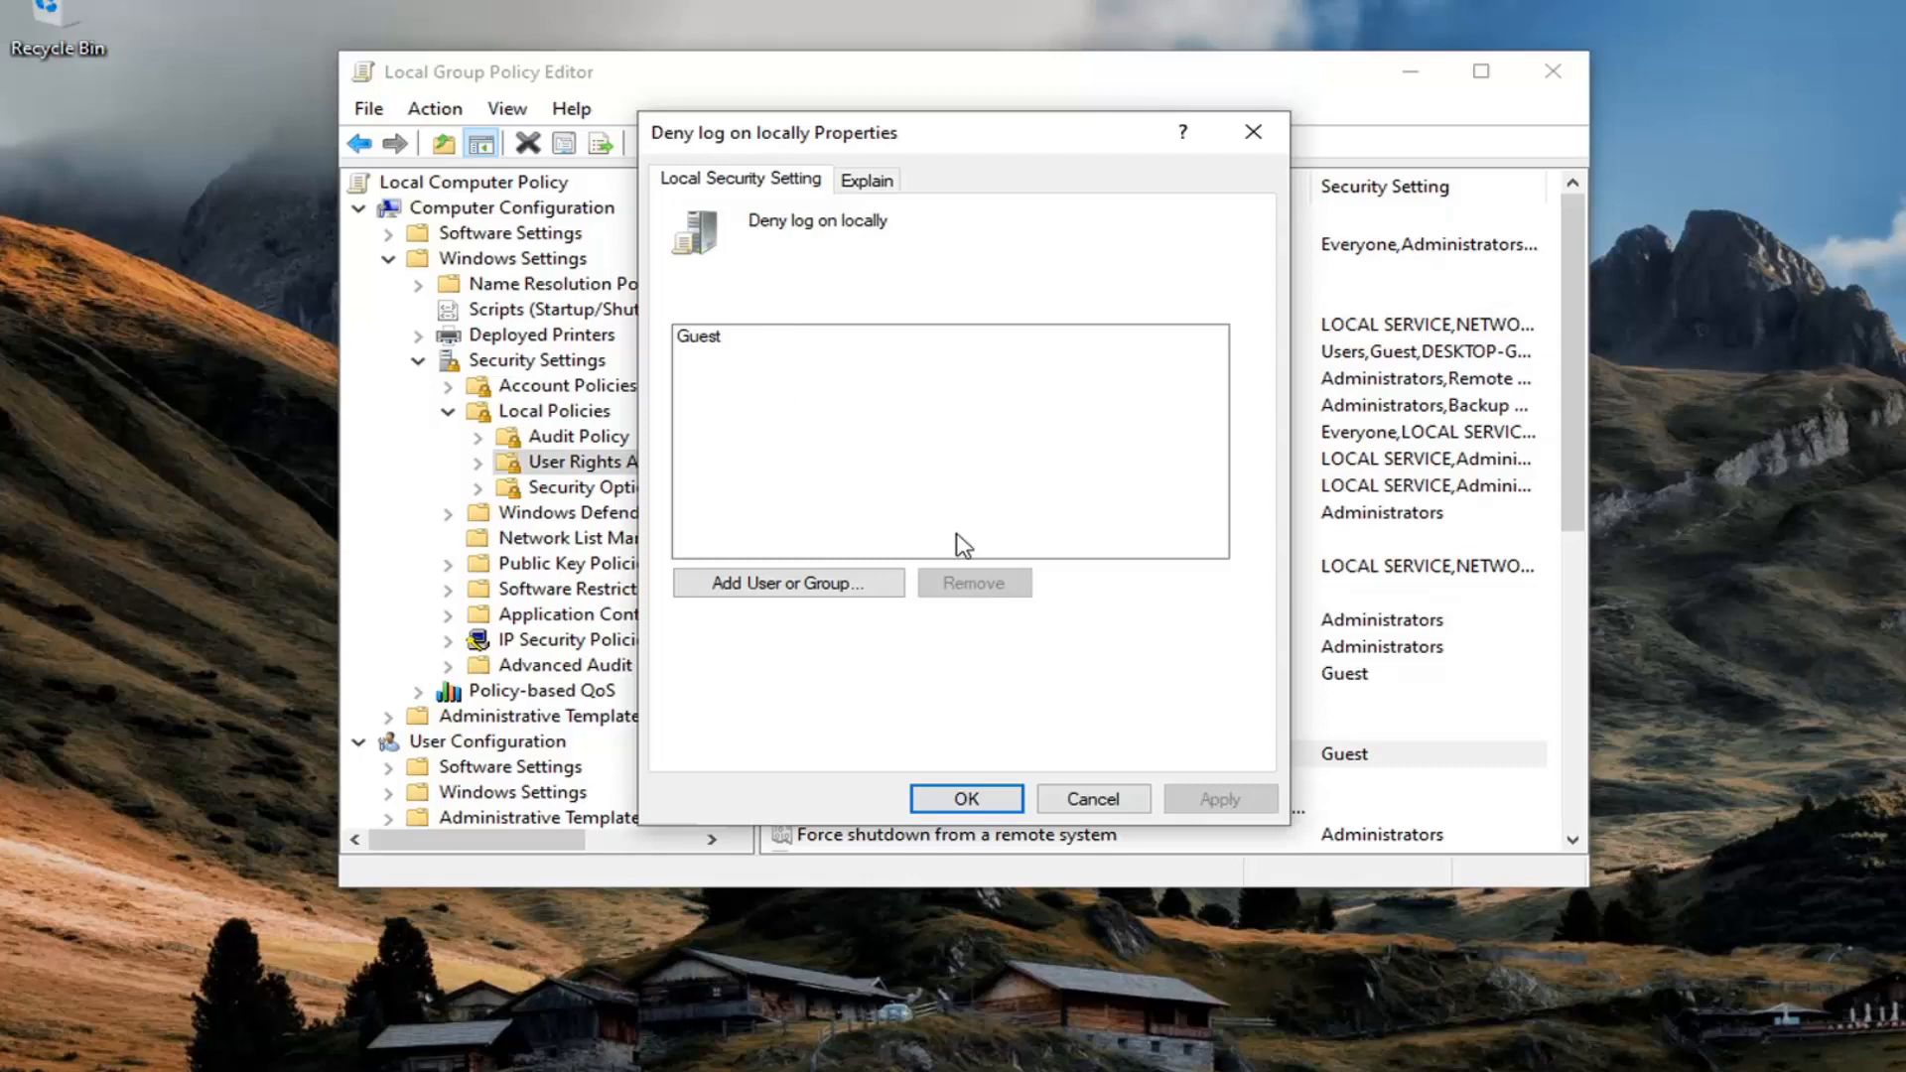
mouse_move(708, 371)
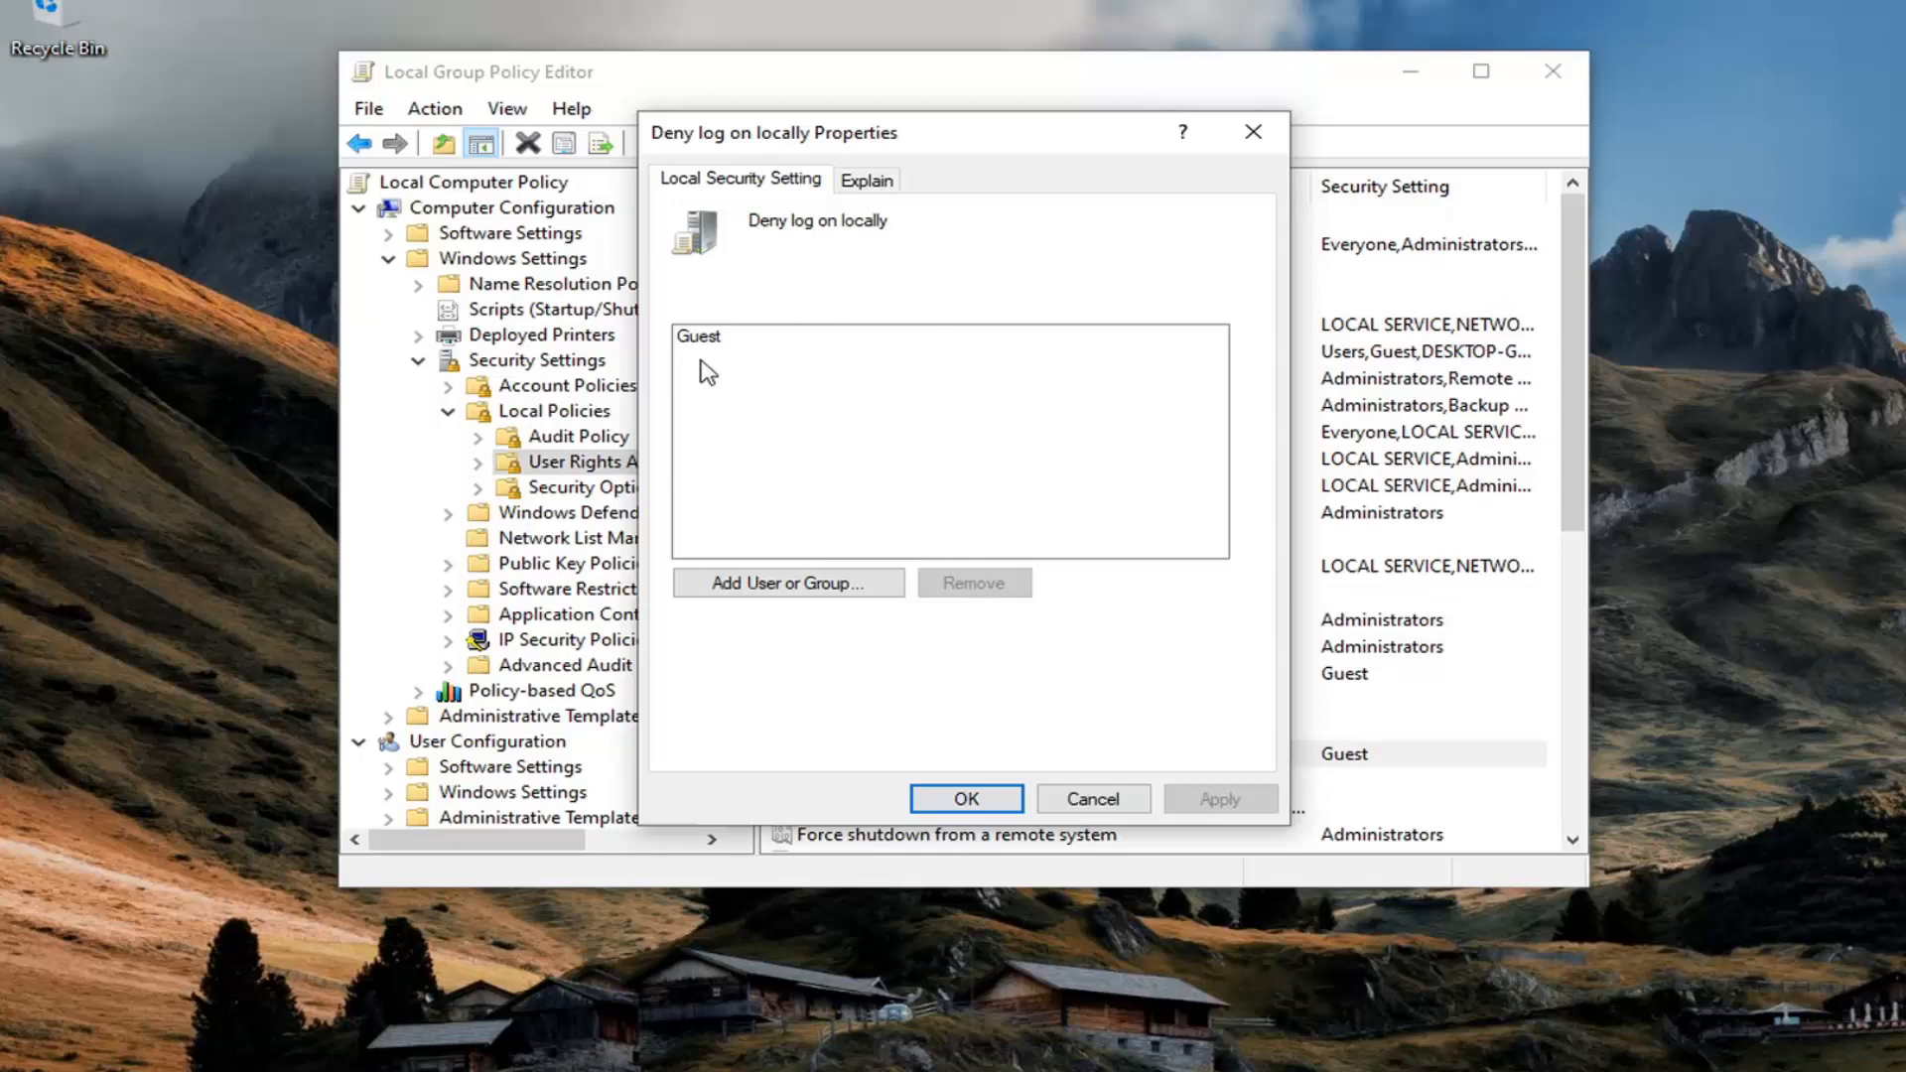
mouse_move(884, 381)
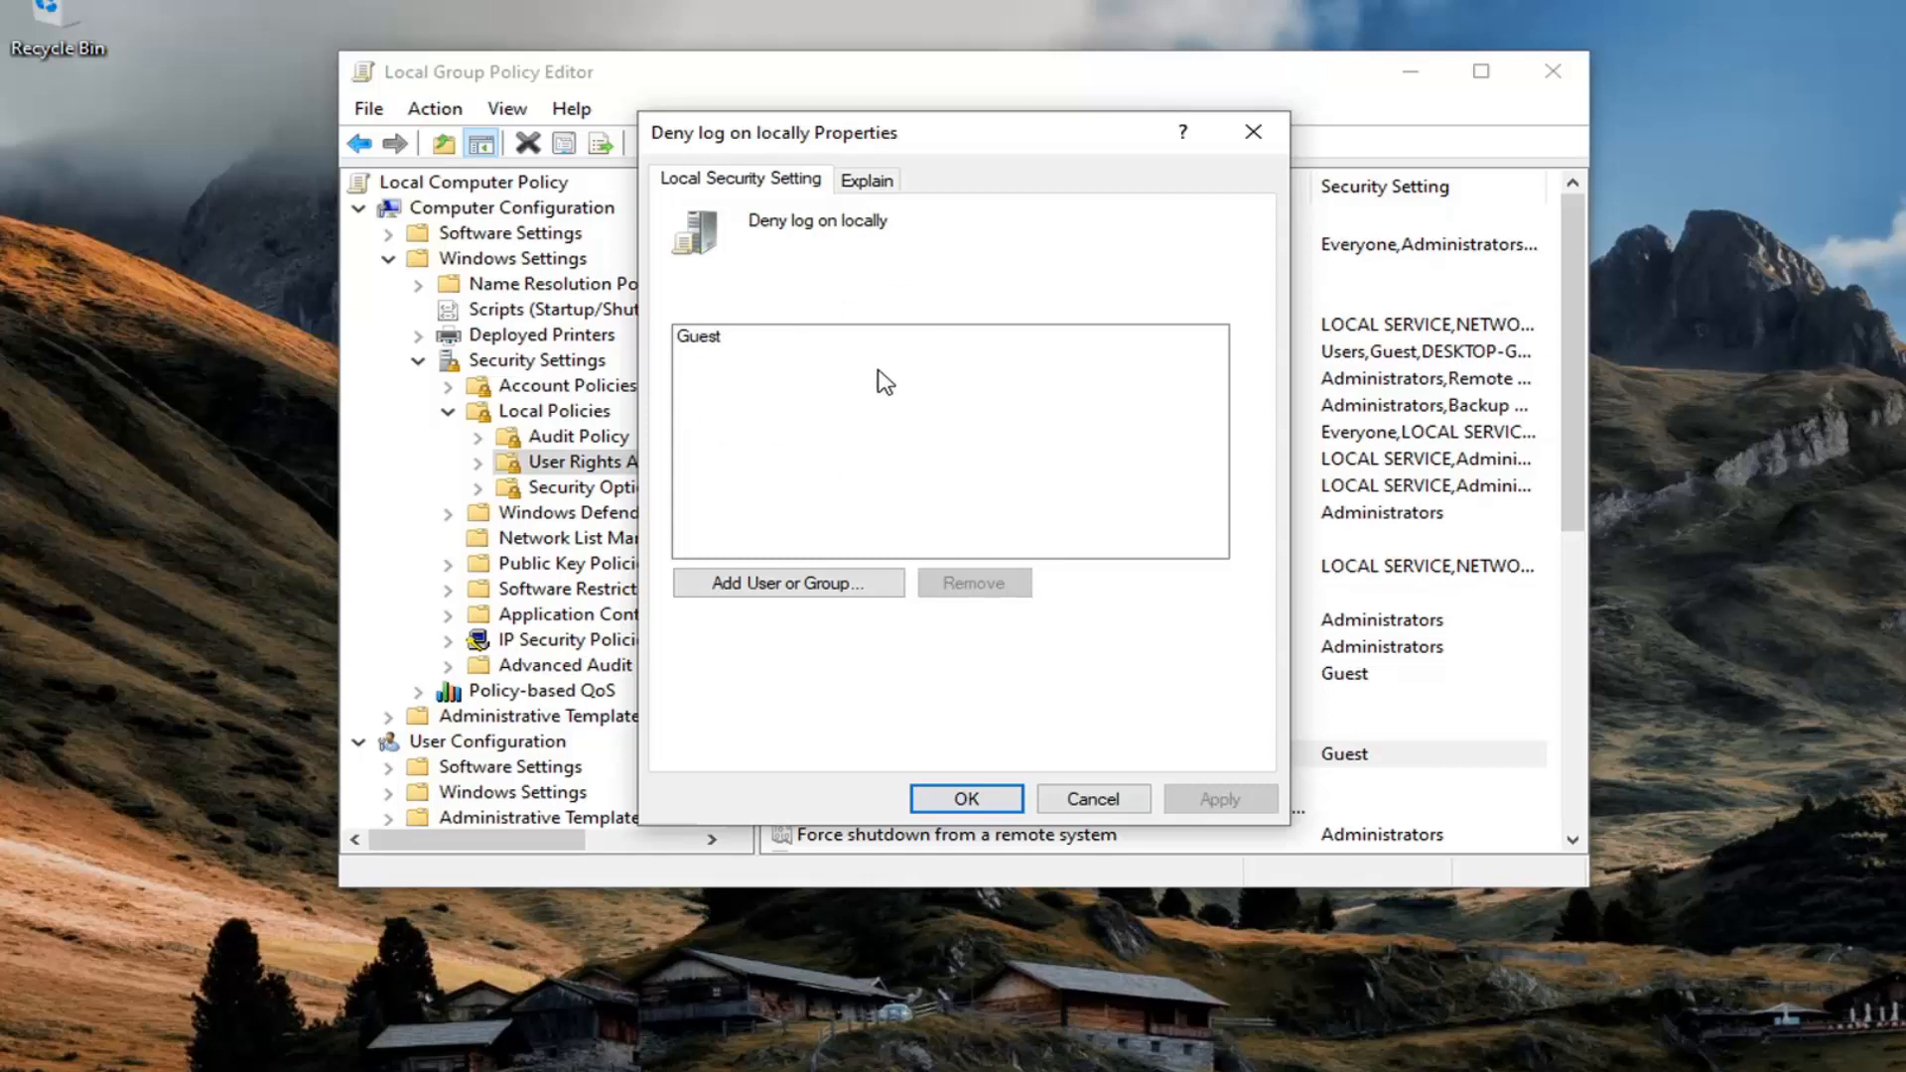
mouse_move(755, 295)
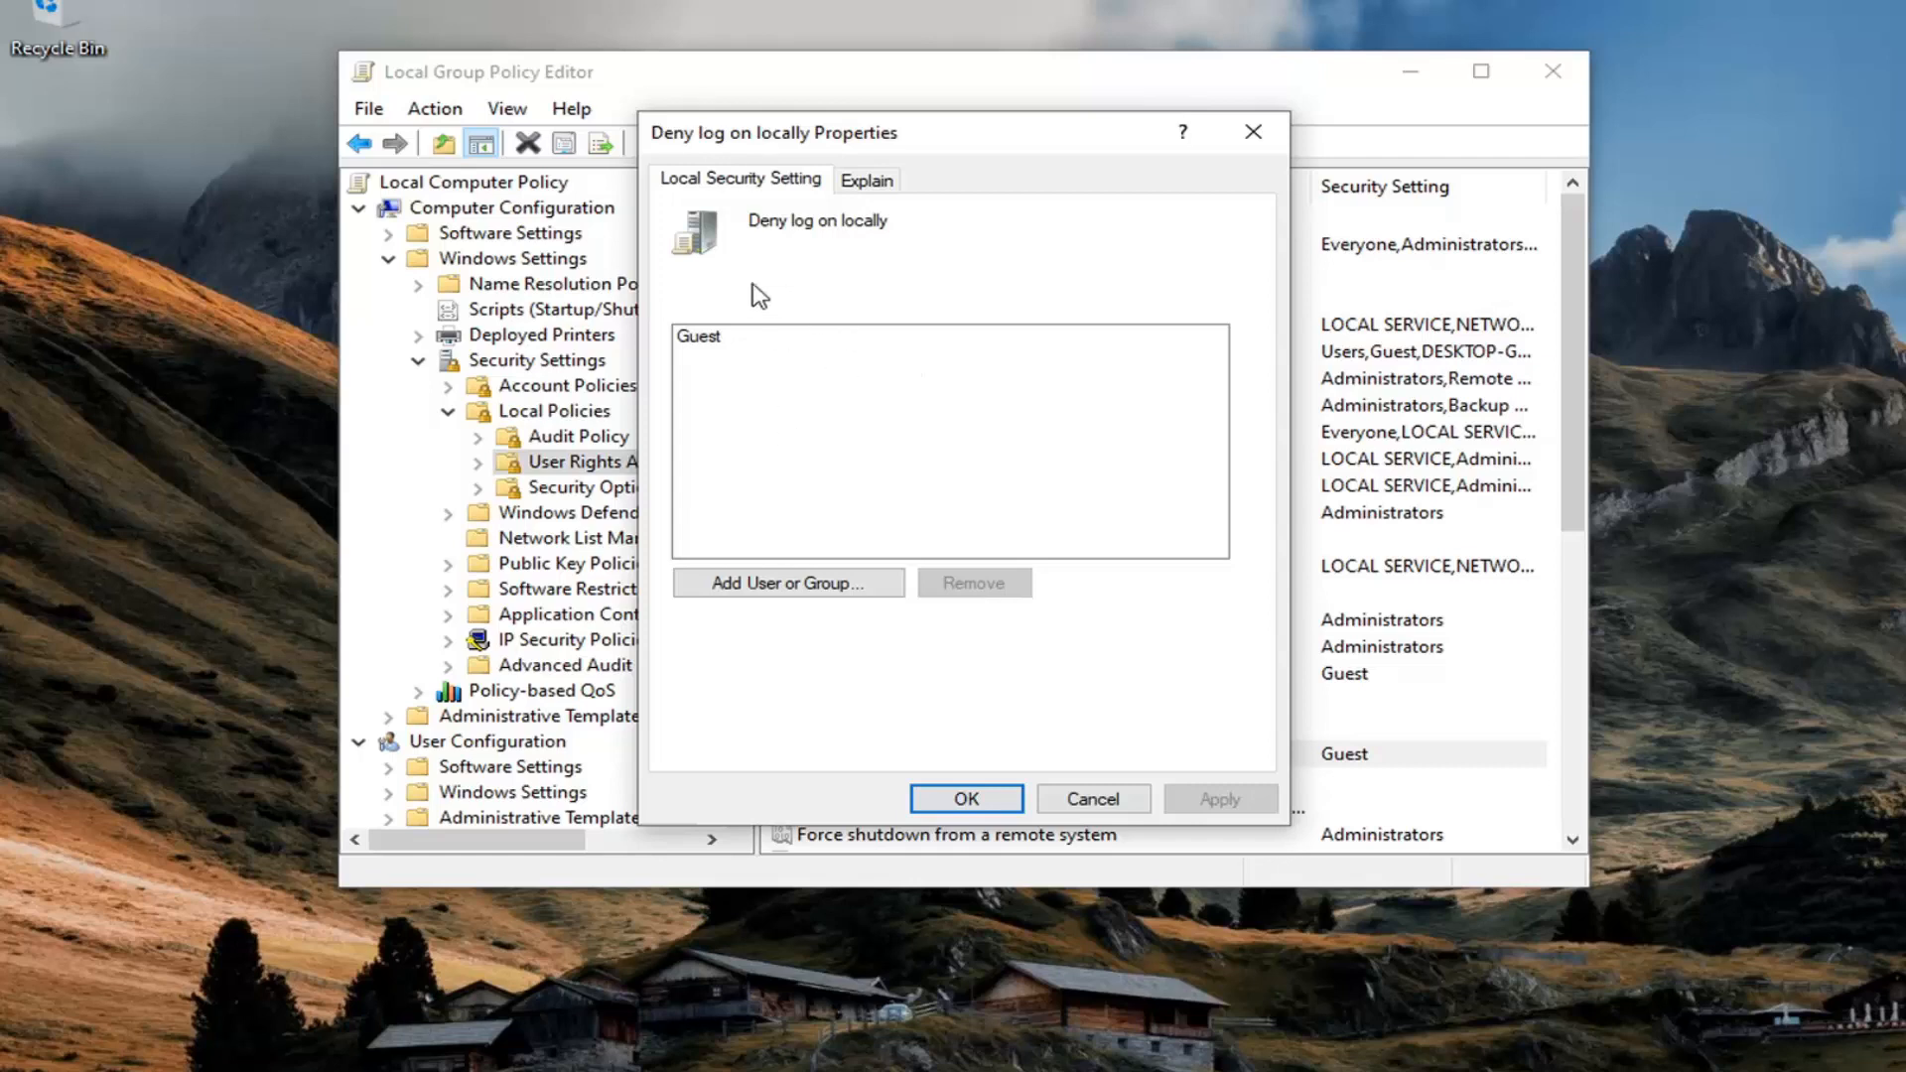
mouse_move(776, 354)
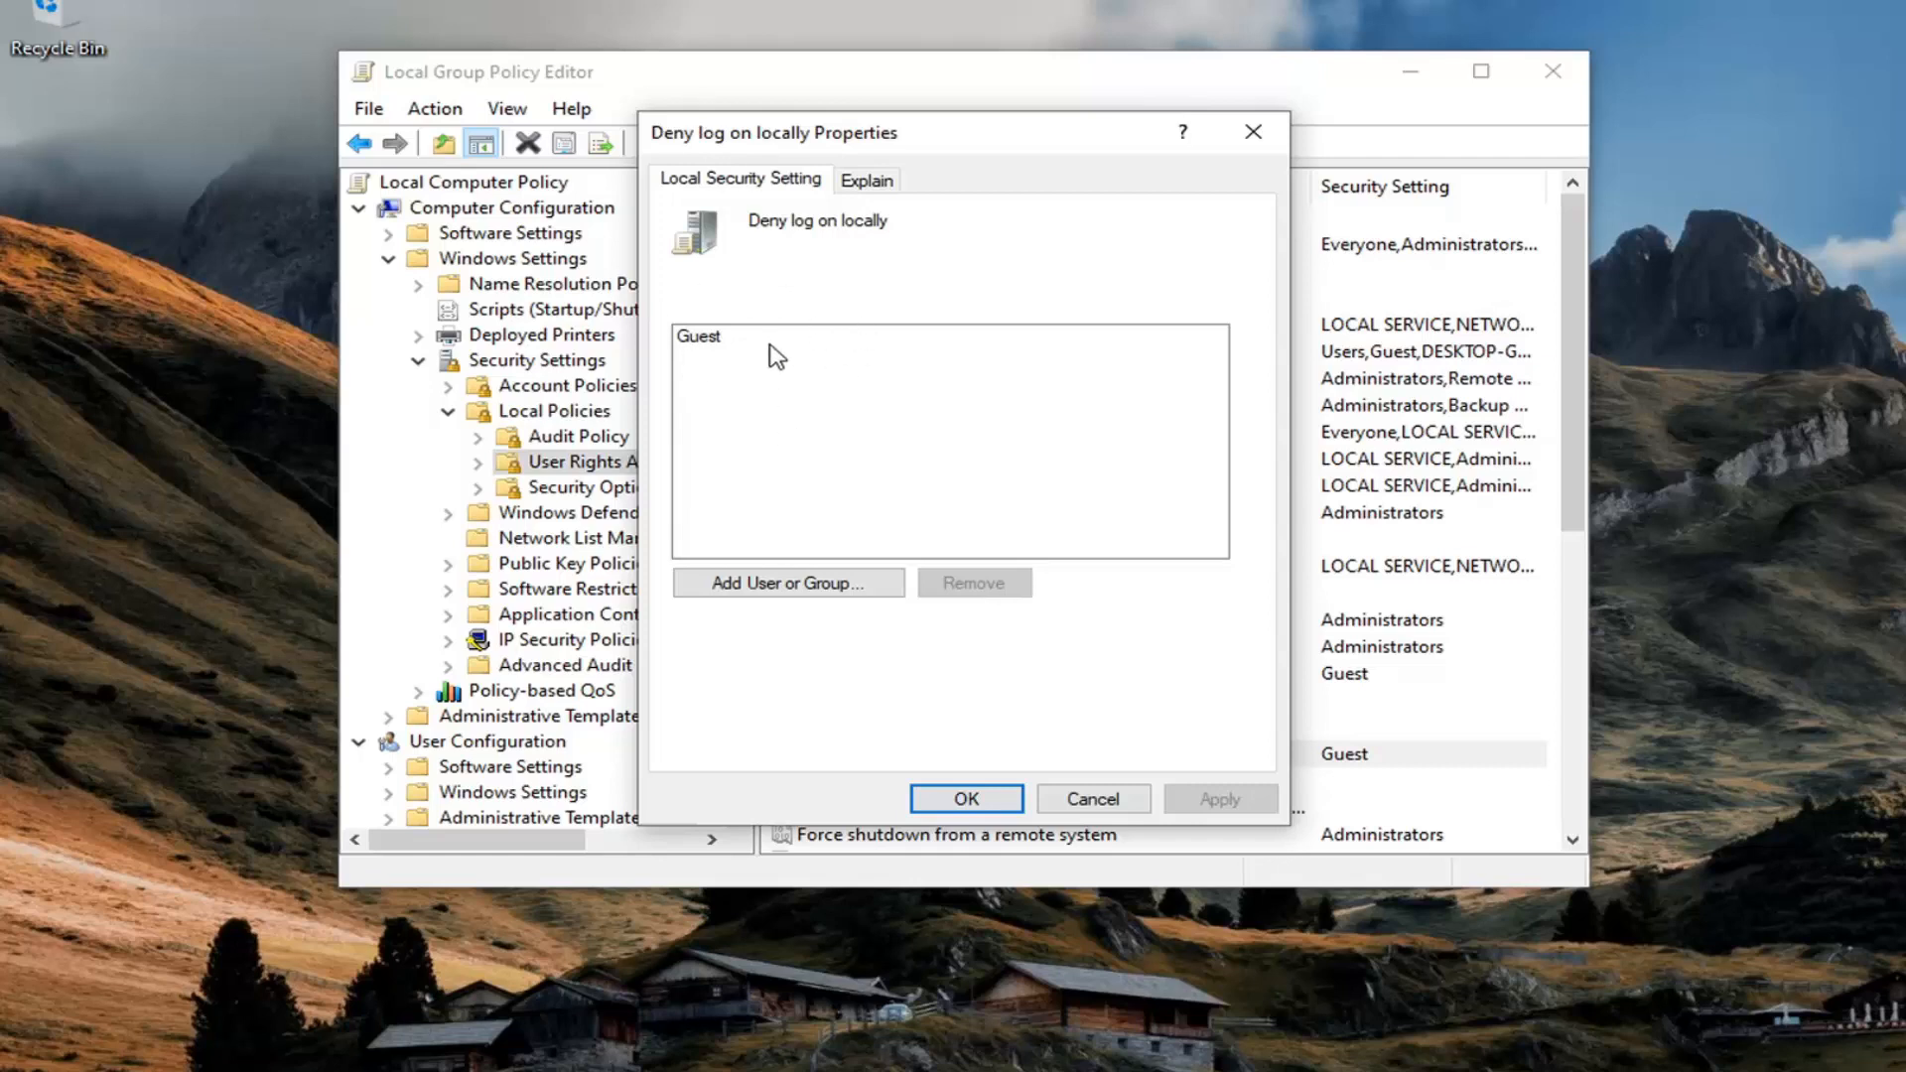
mouse_move(707, 393)
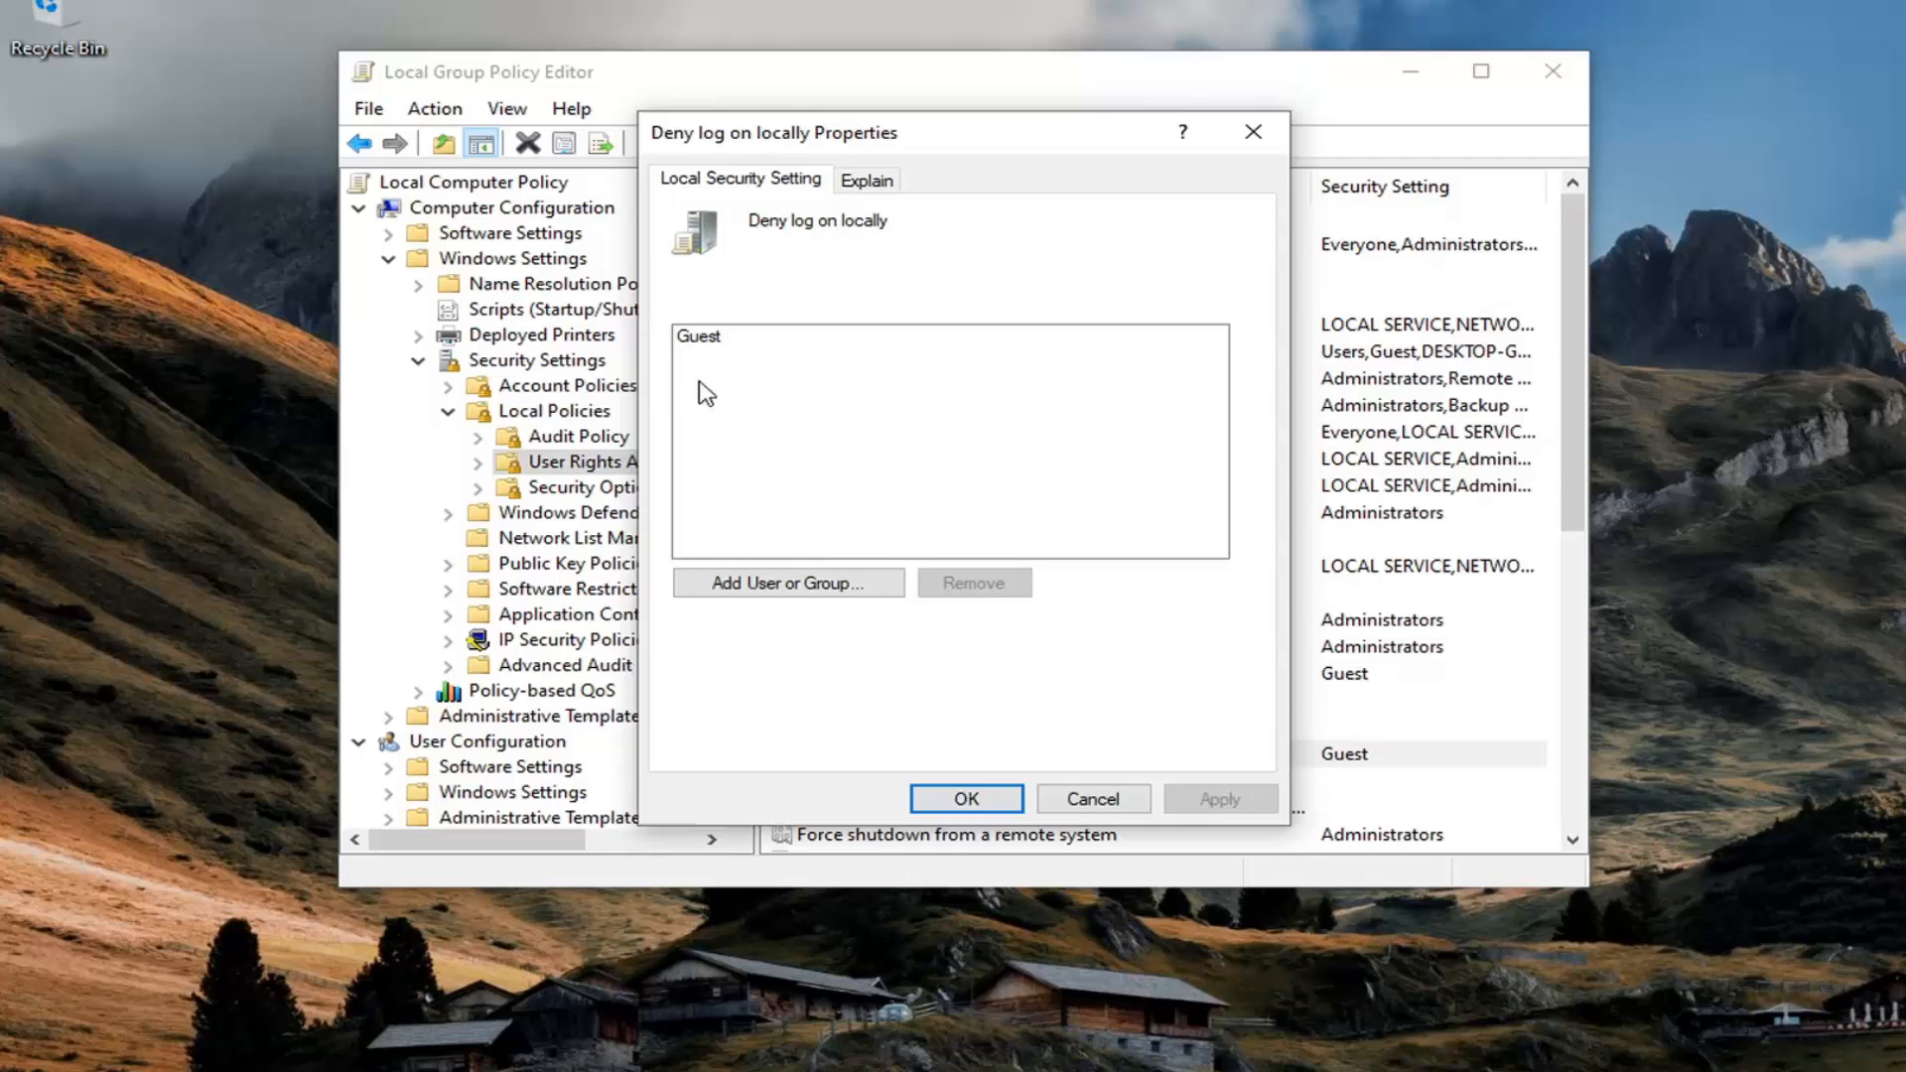
mouse_move(729, 391)
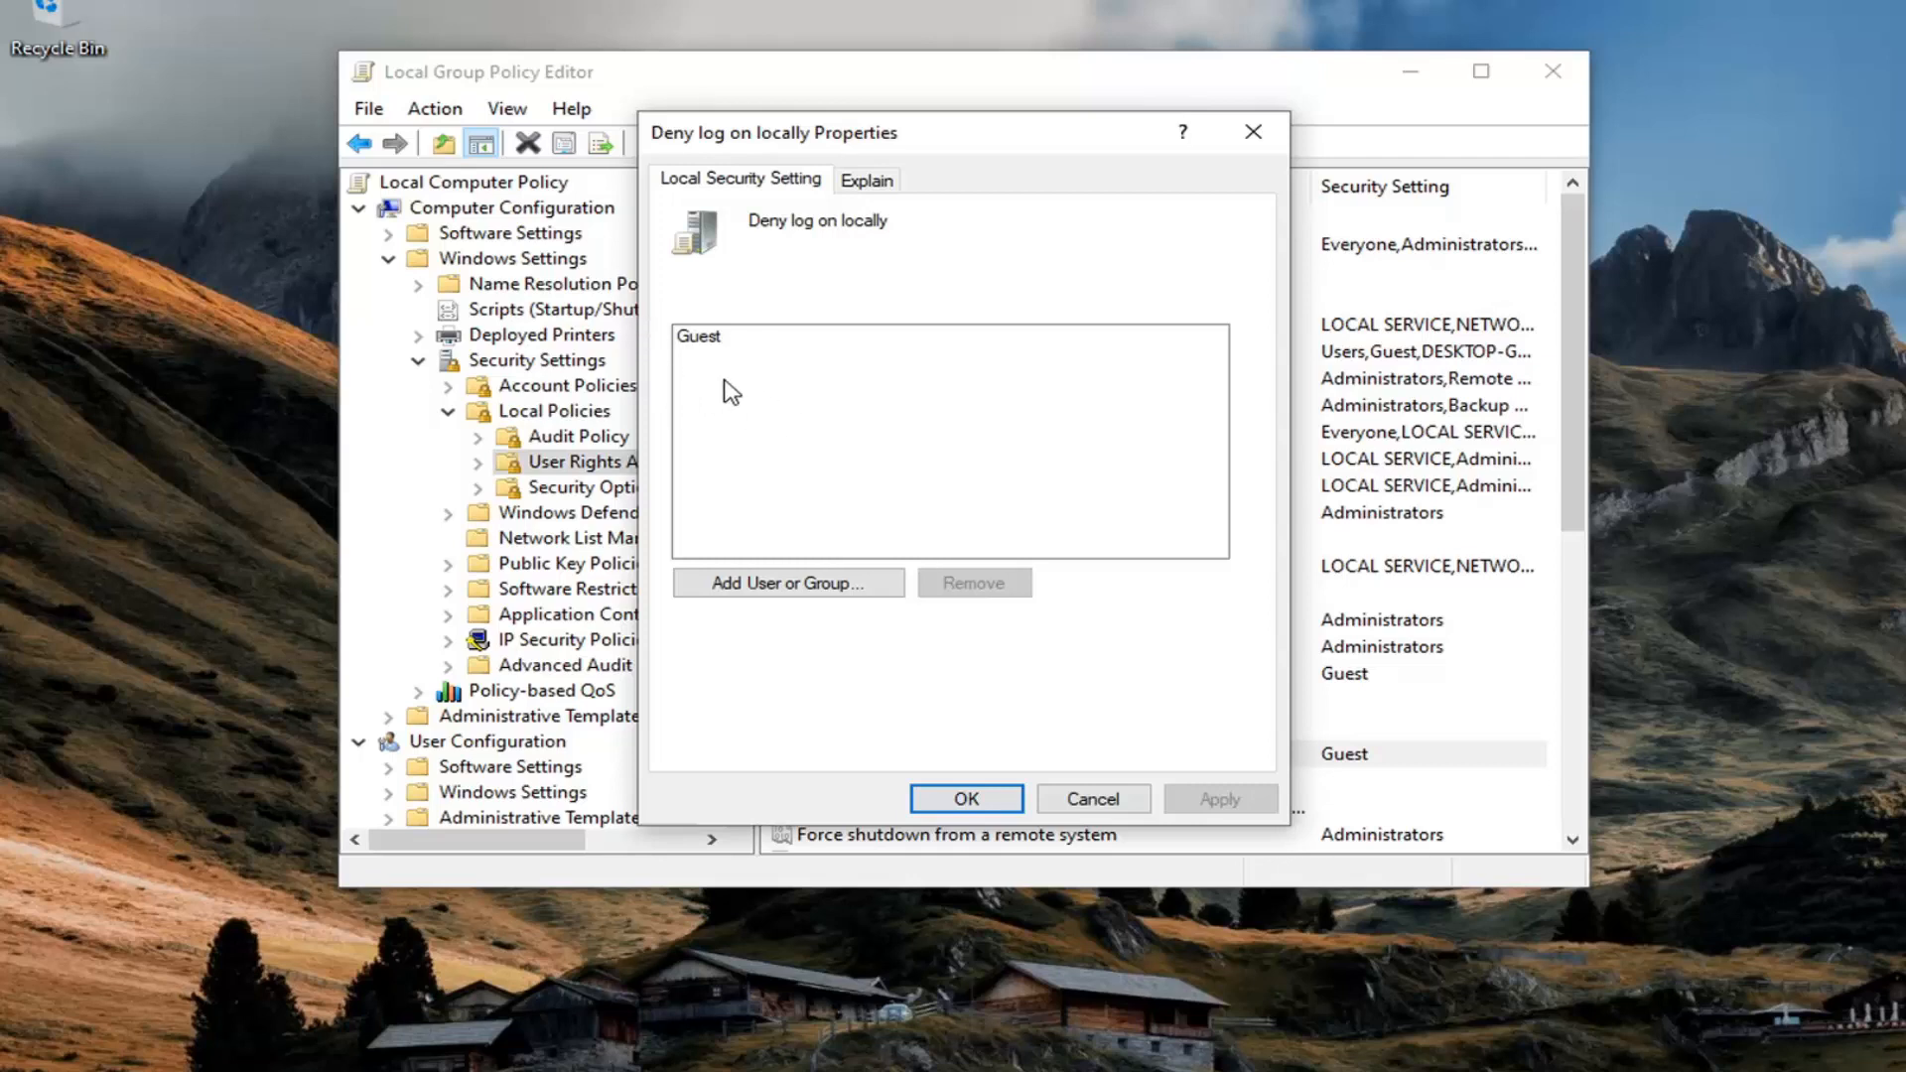
mouse_move(709, 399)
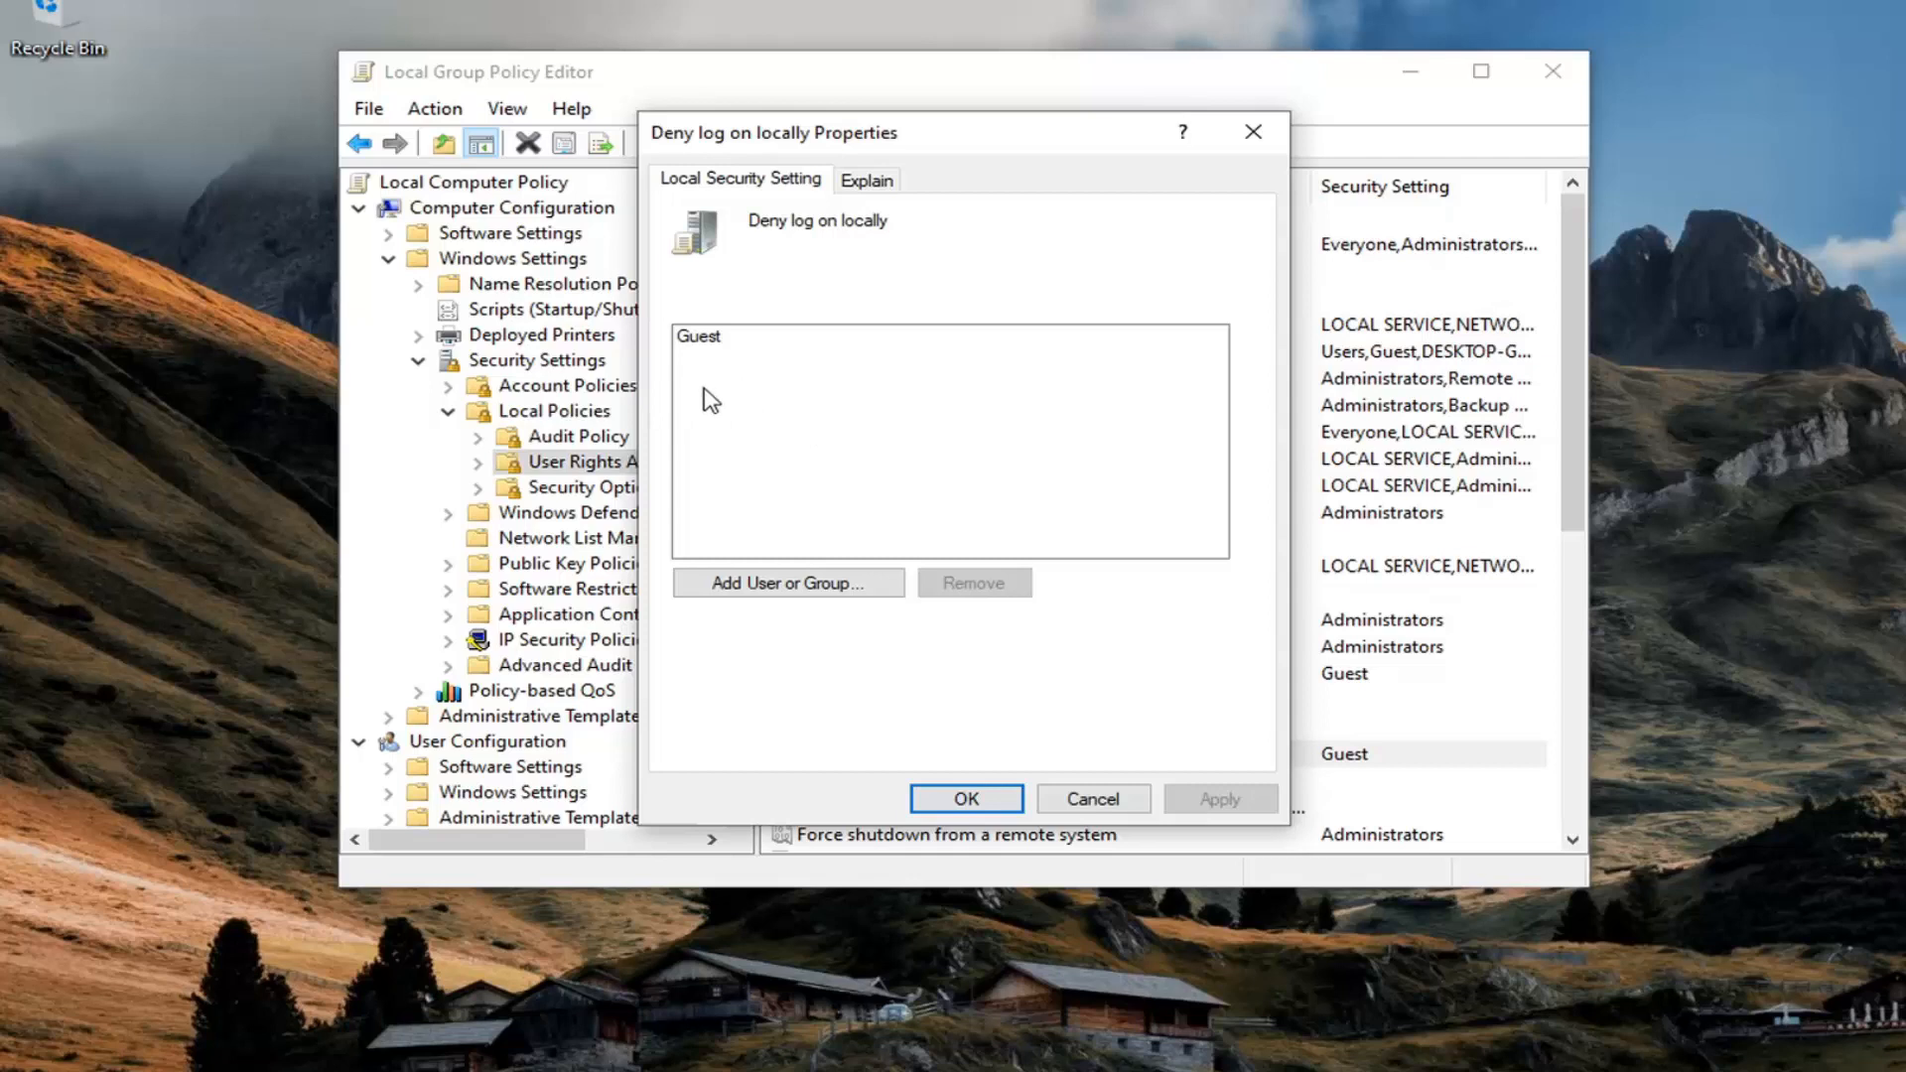
mouse_move(747, 462)
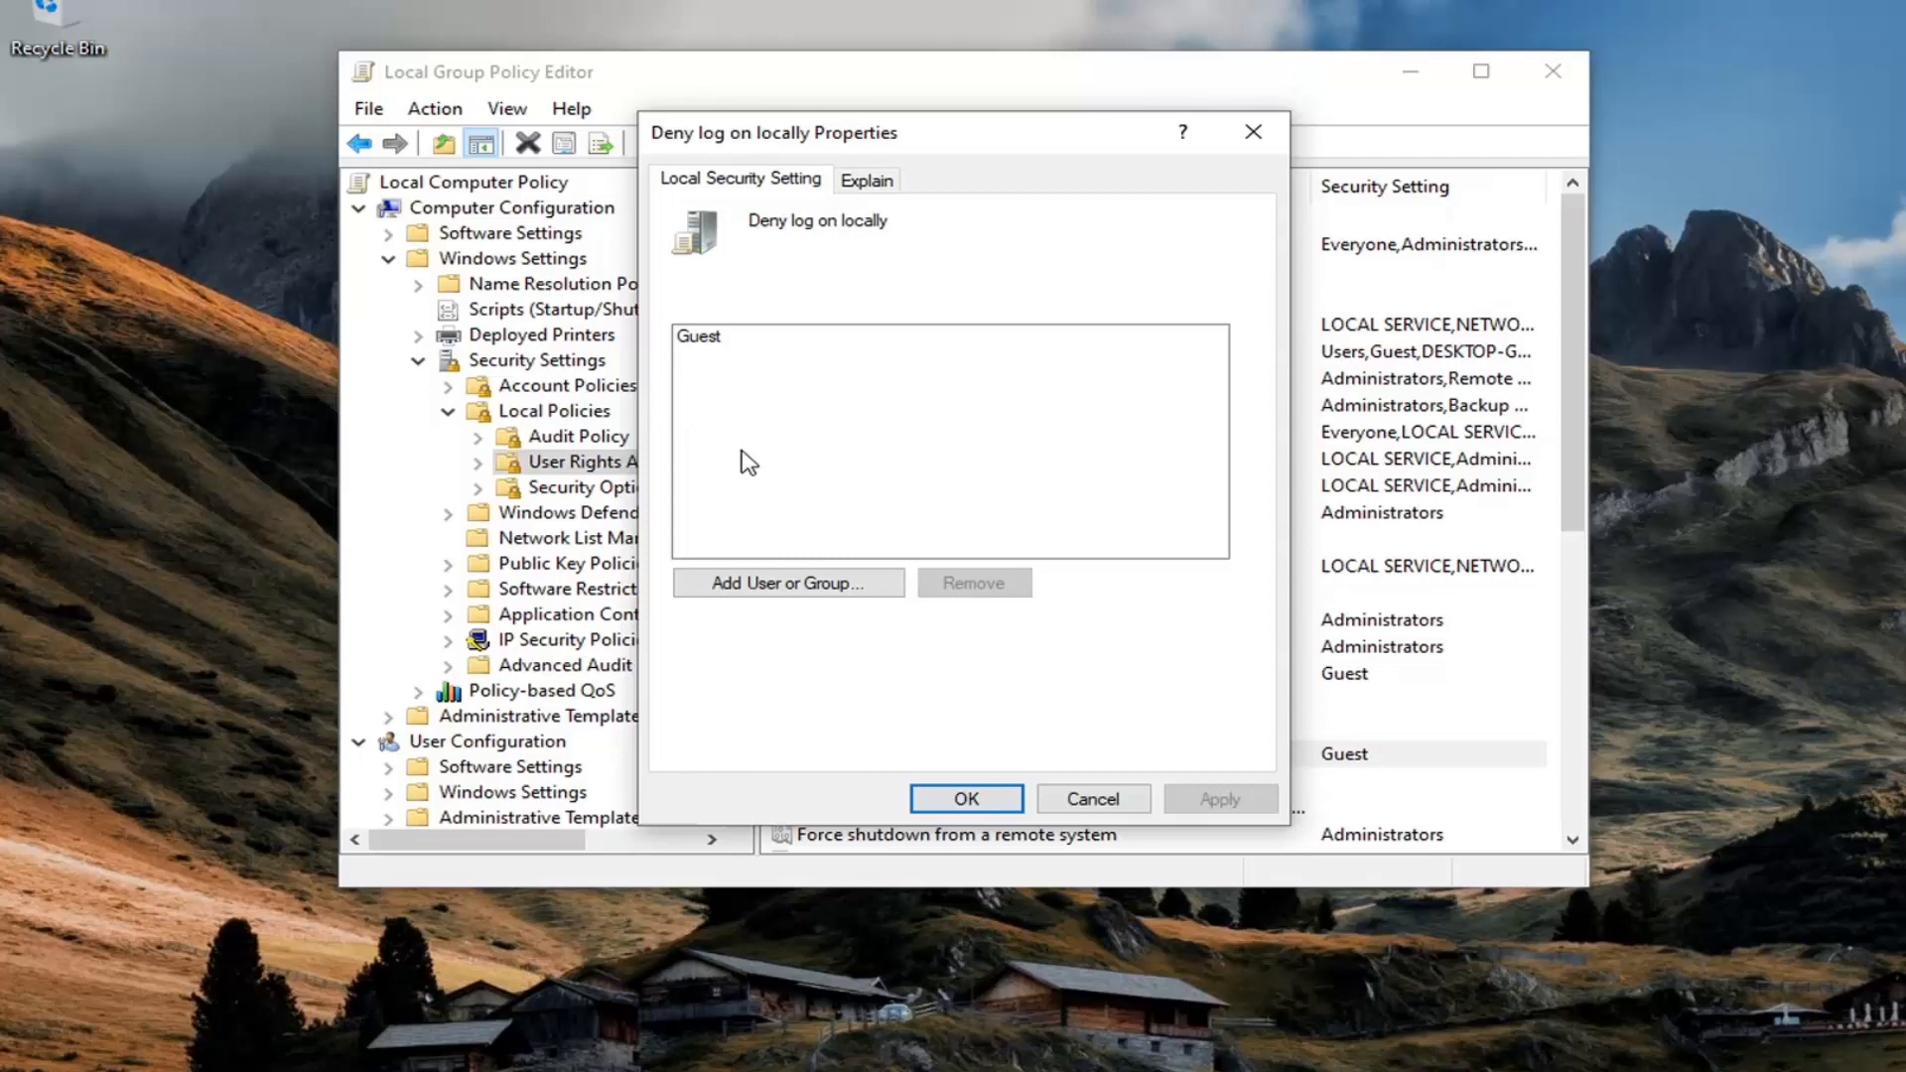
mouse_move(1041, 838)
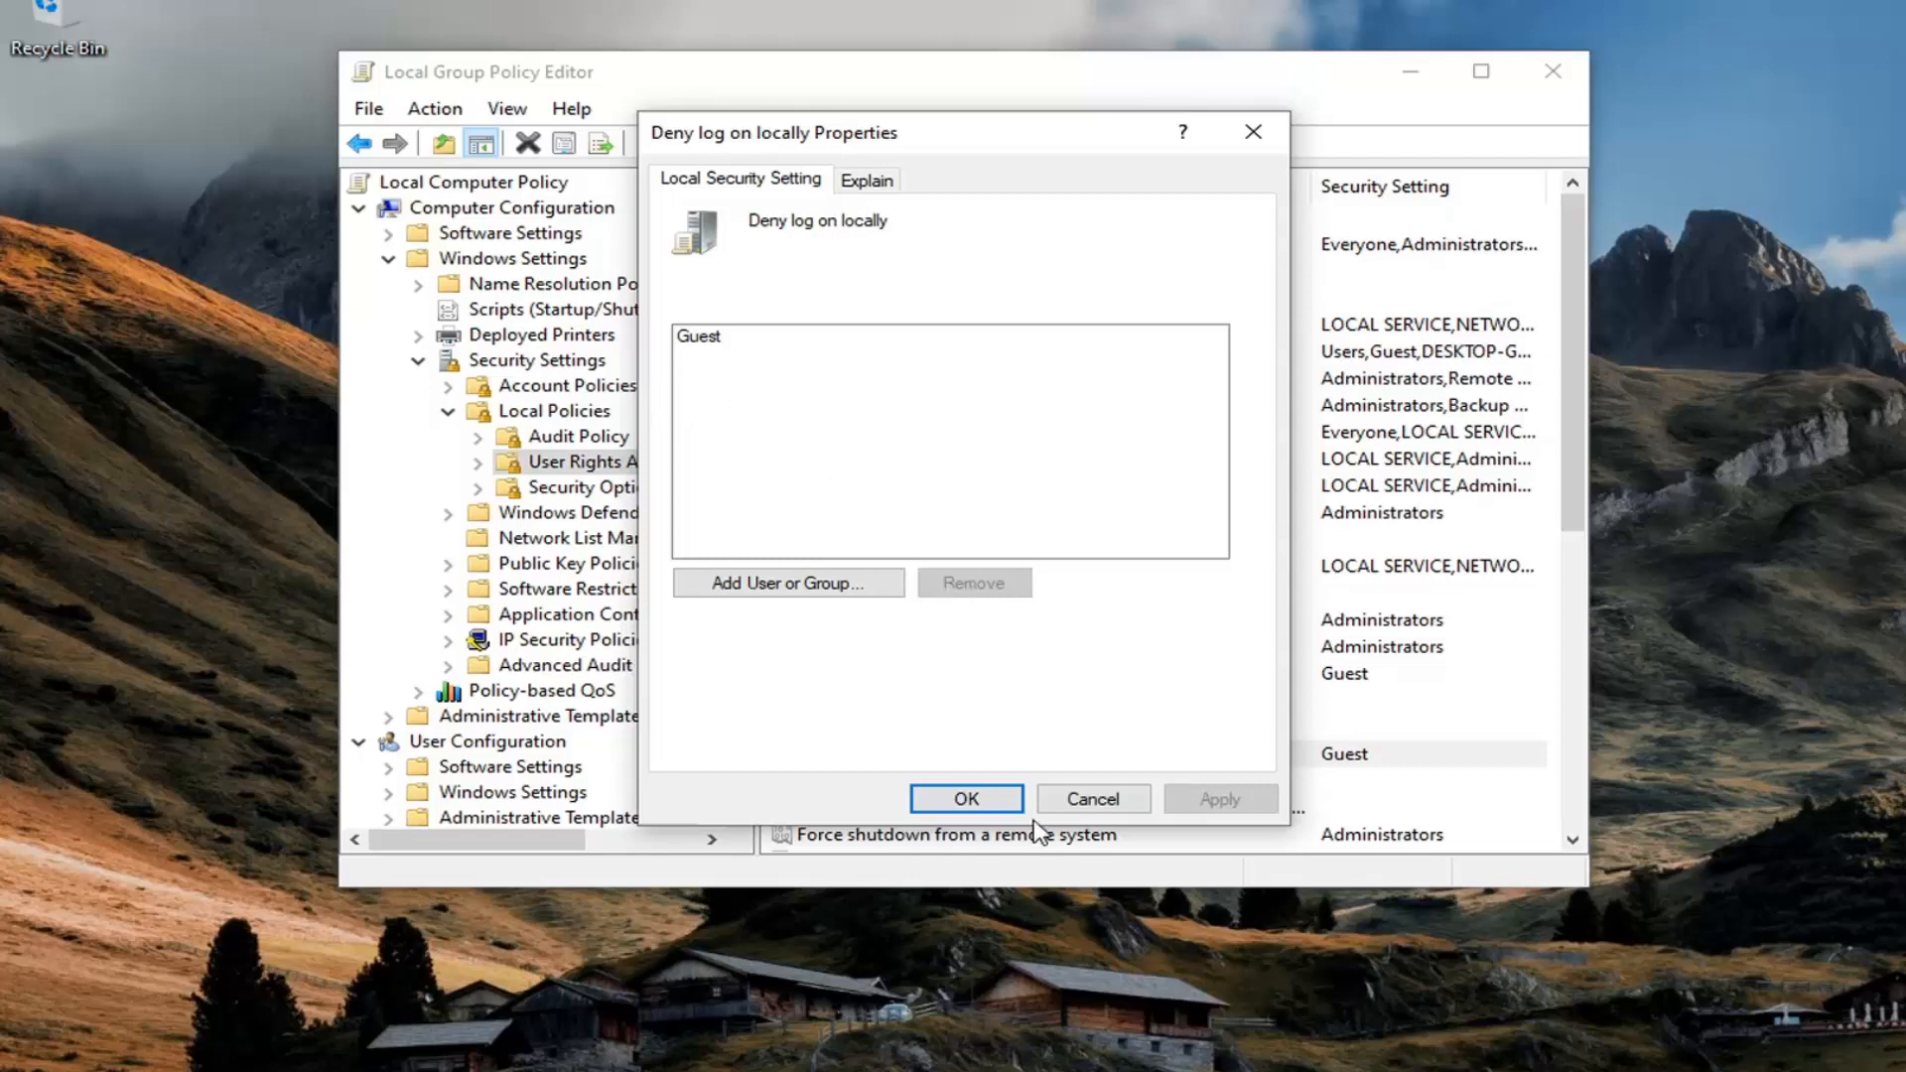
Close Deny log on locally unchanged and return to the Security Settings overview.
left_click(966, 798)
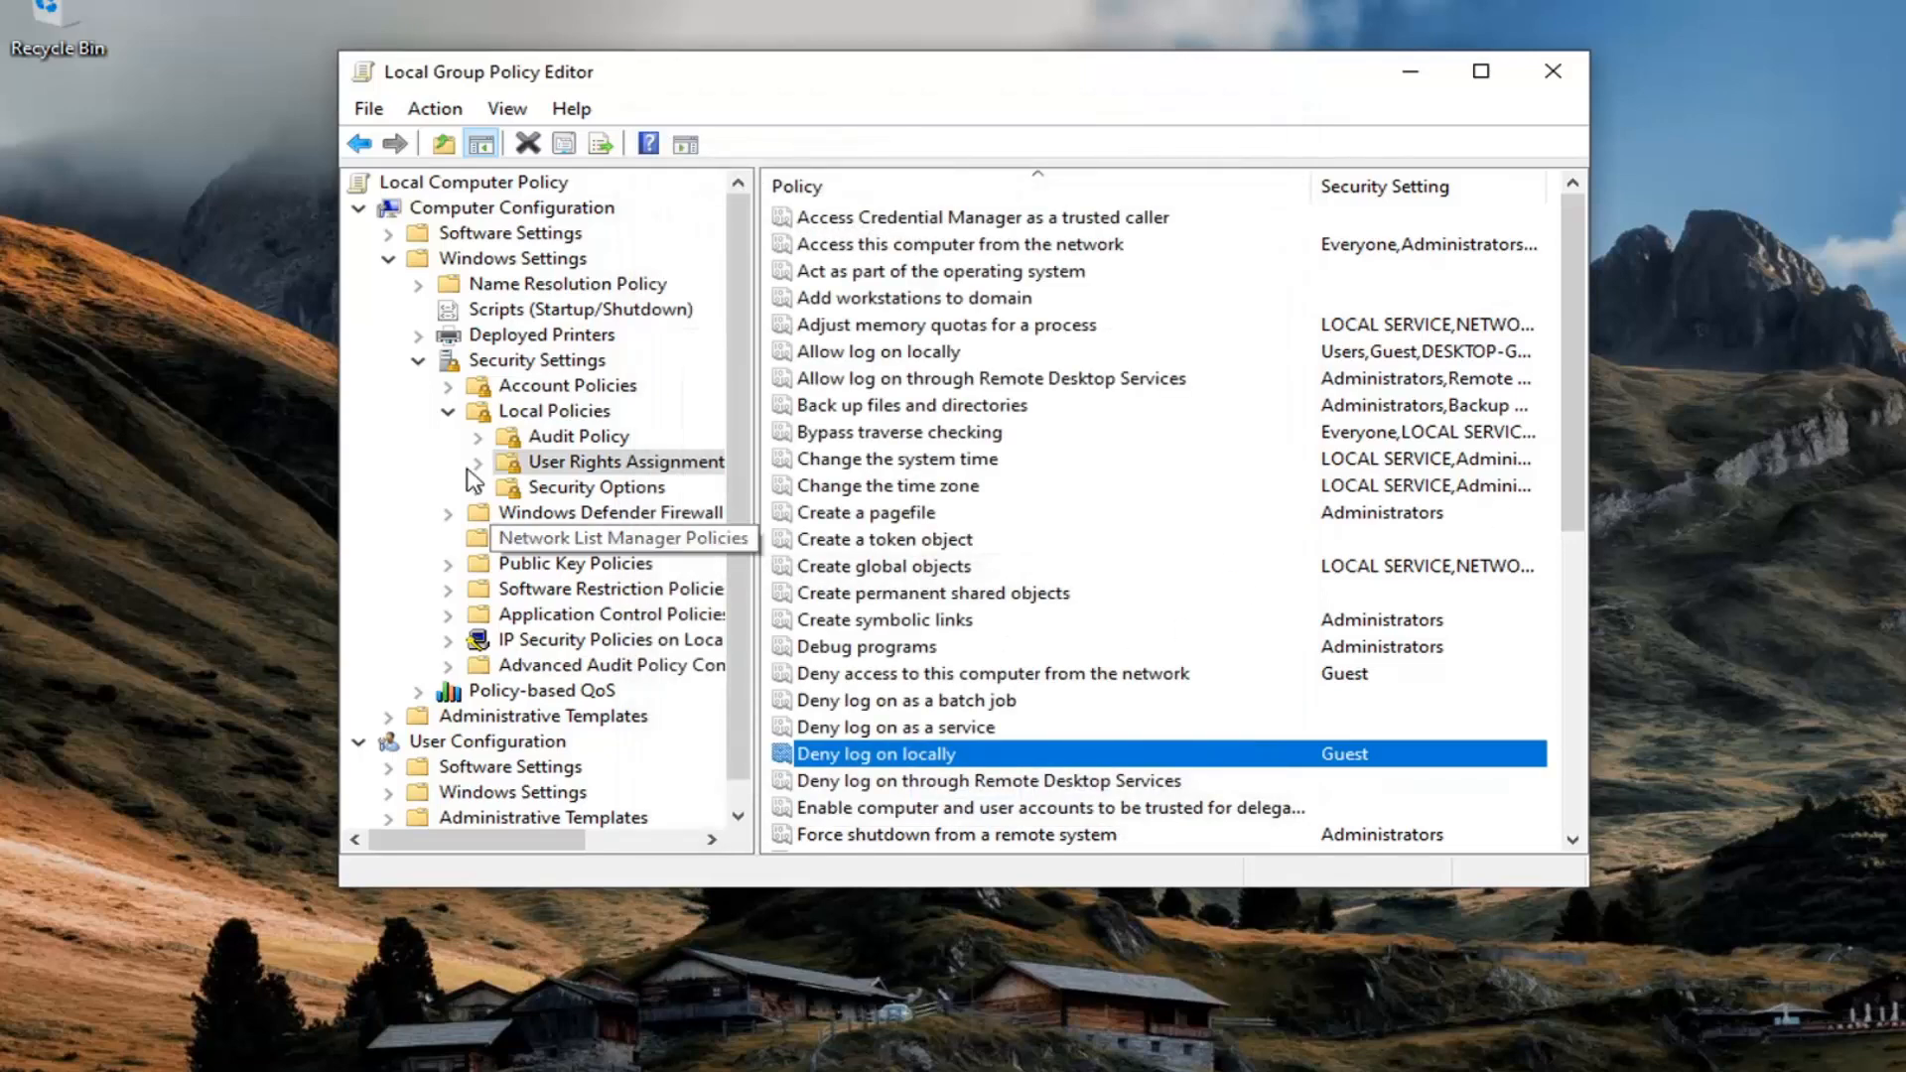
left_click(554, 410)
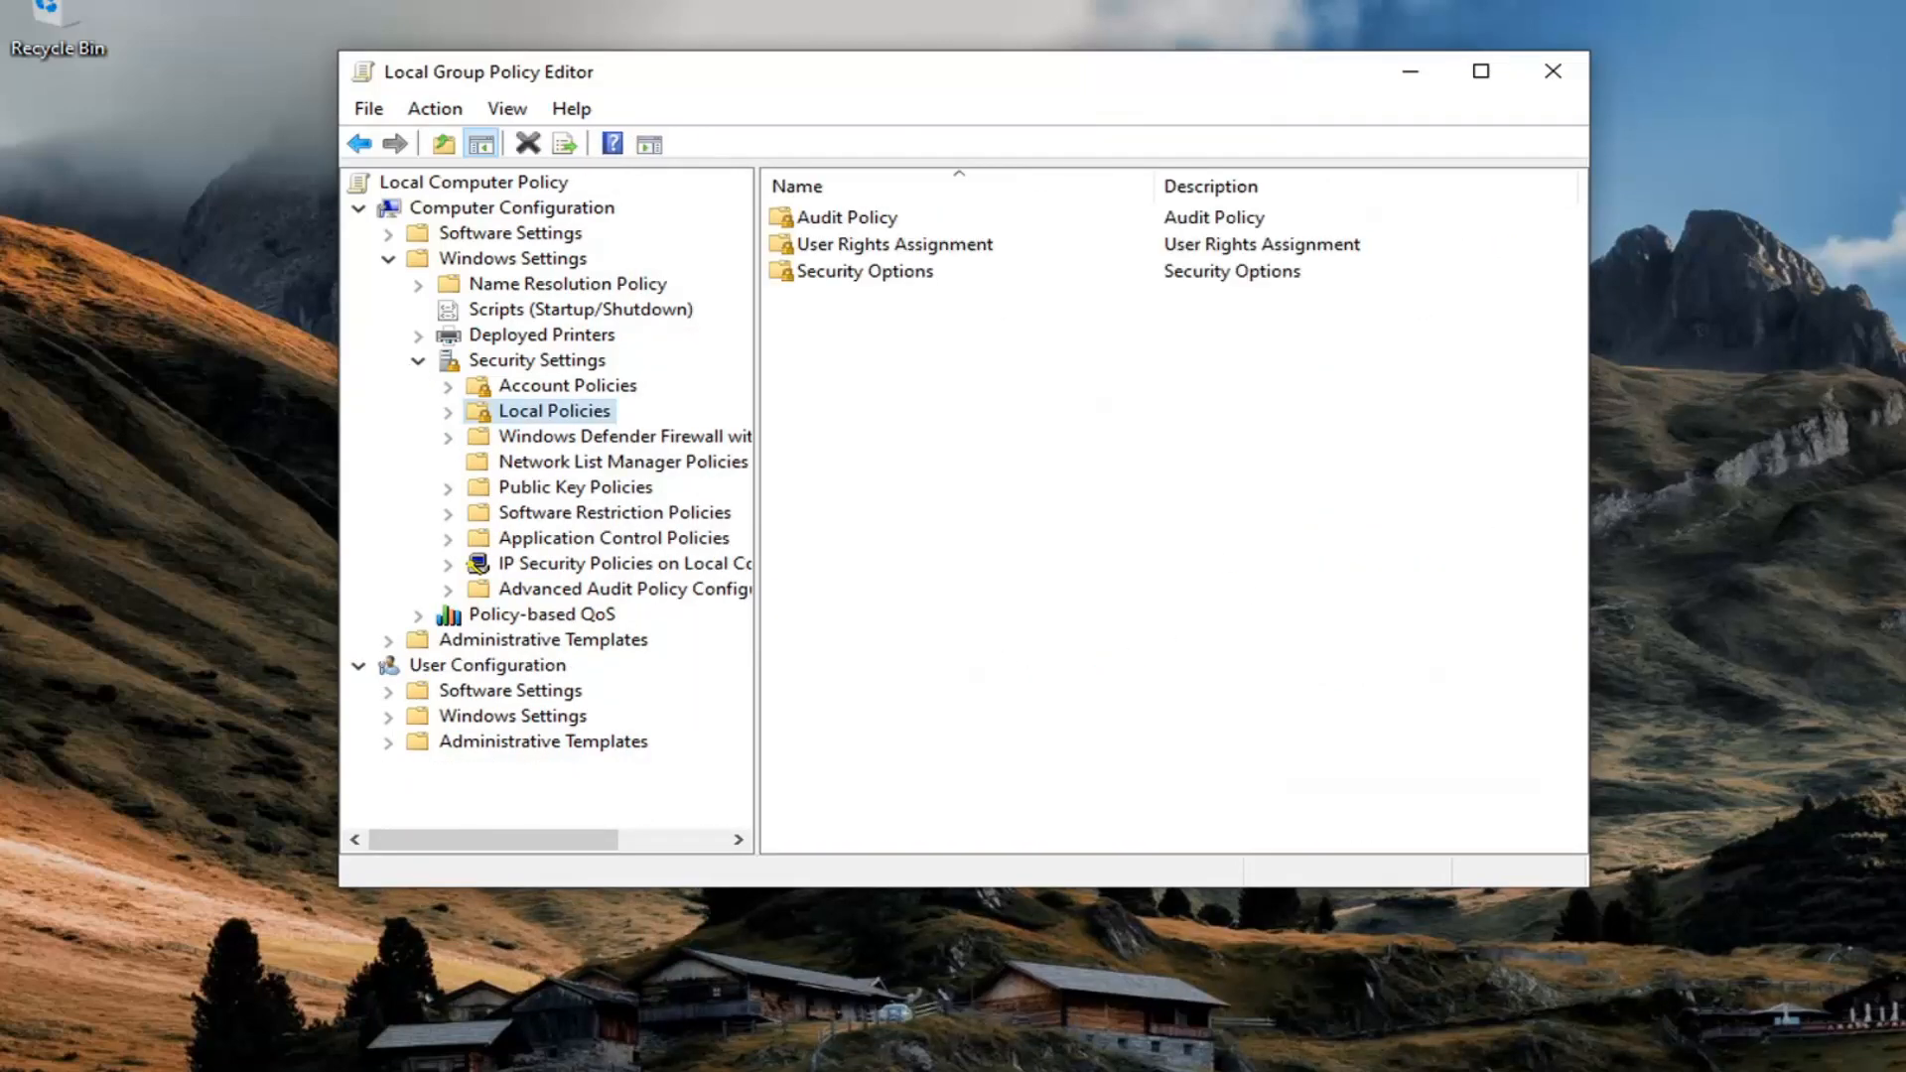
mouse_move(500, 366)
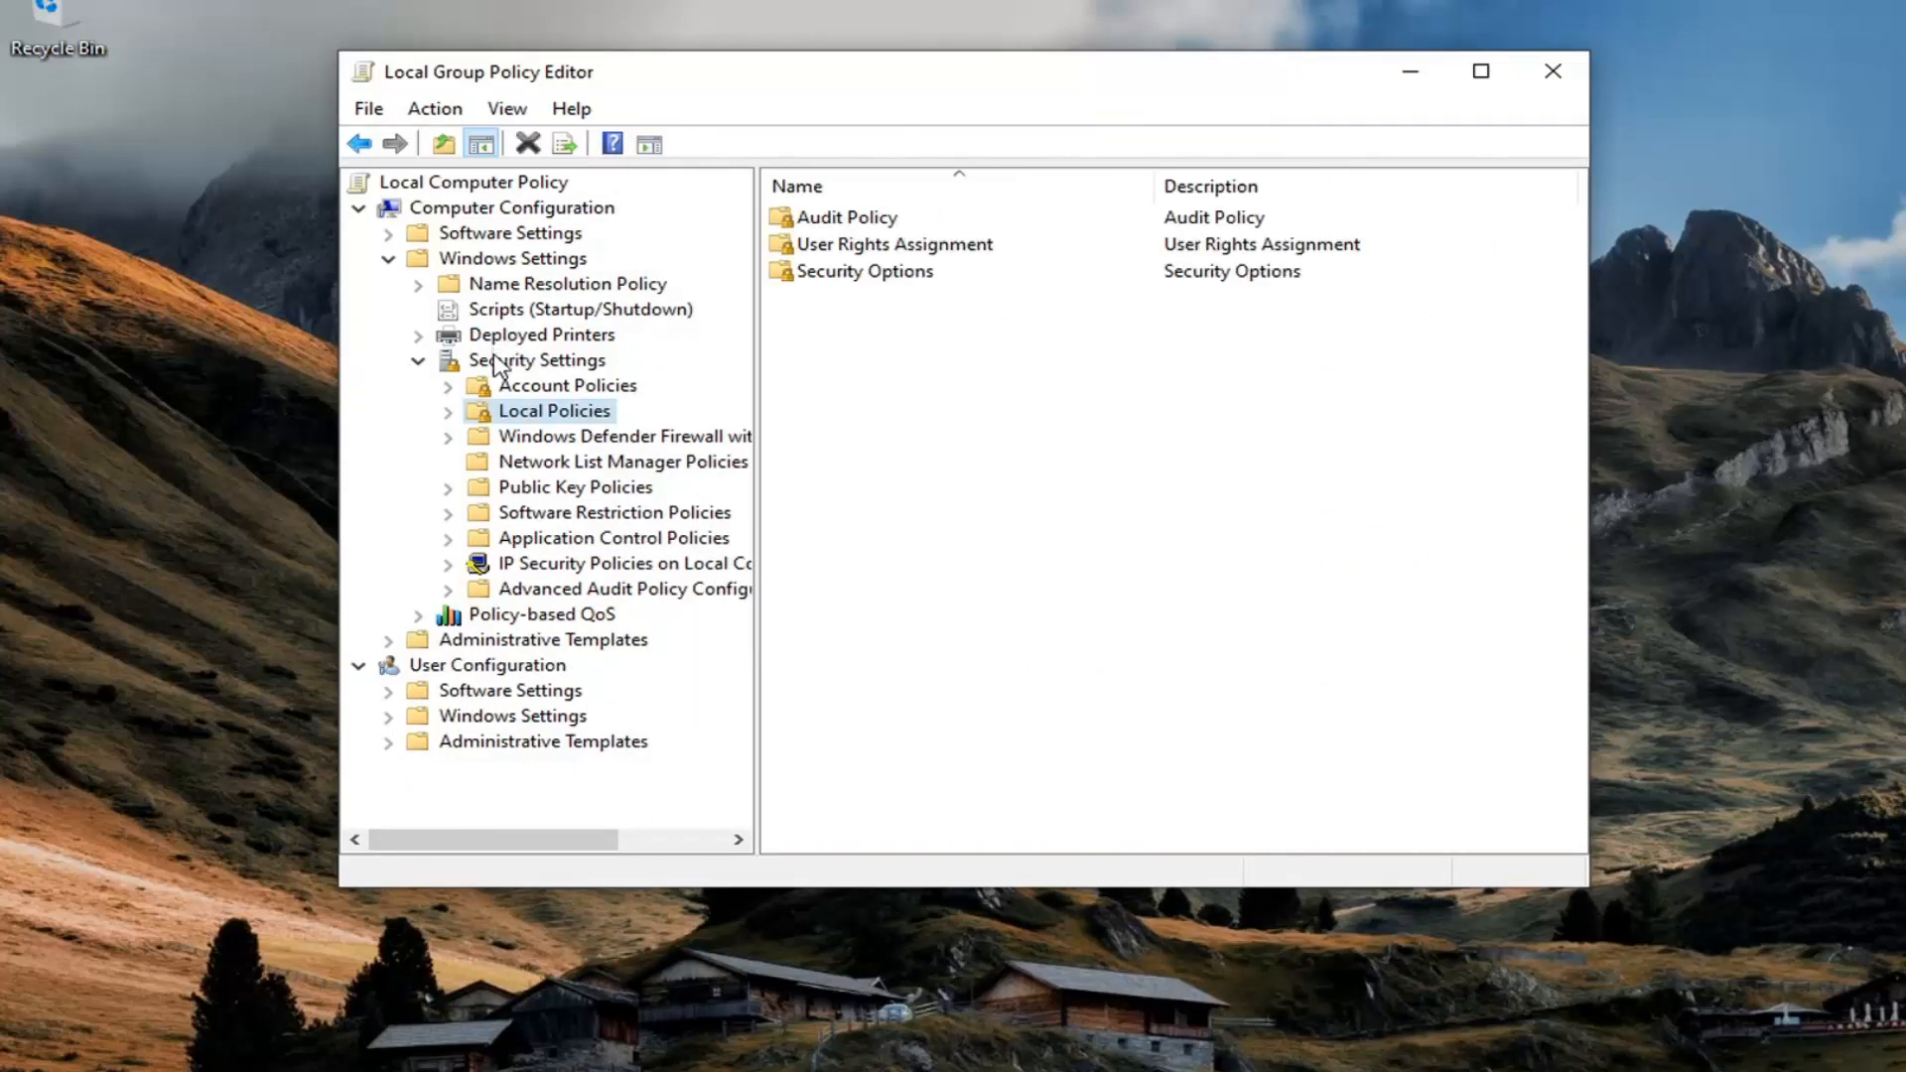
left_click(419, 360)
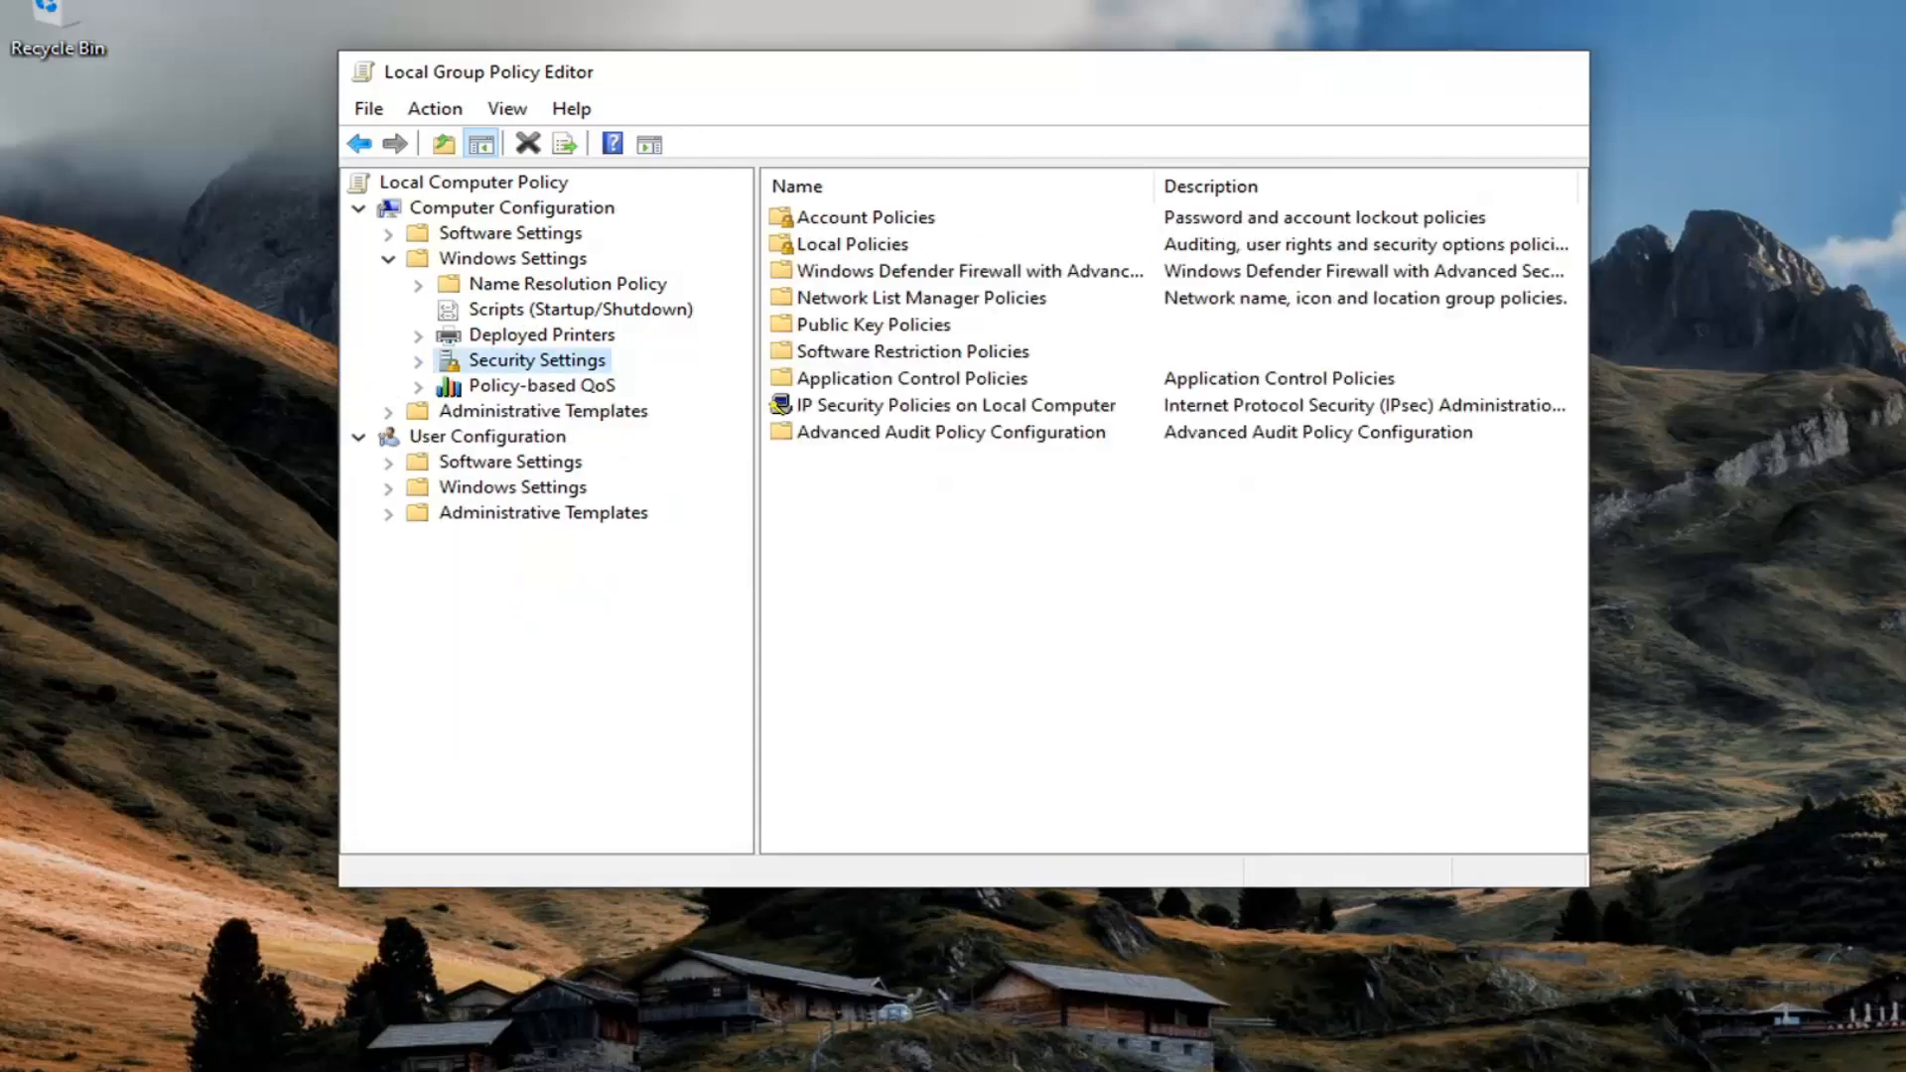